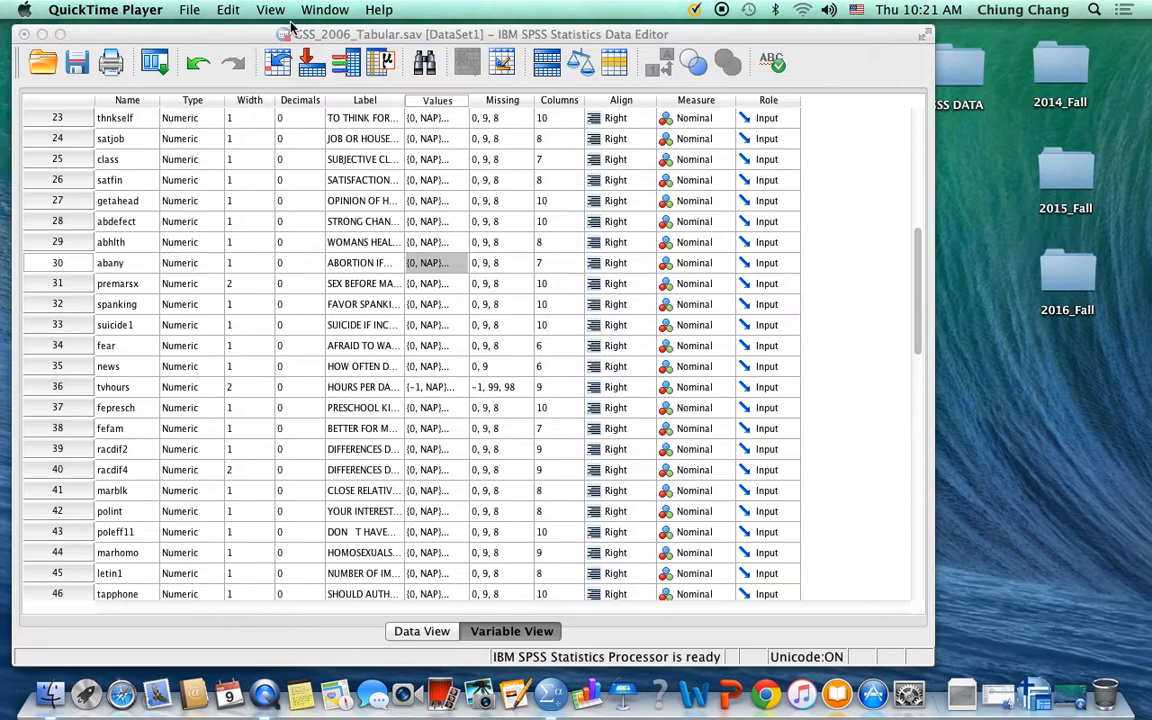
Scroll the variable list down to the last row, Abortion_all.
scroll("down", 3)
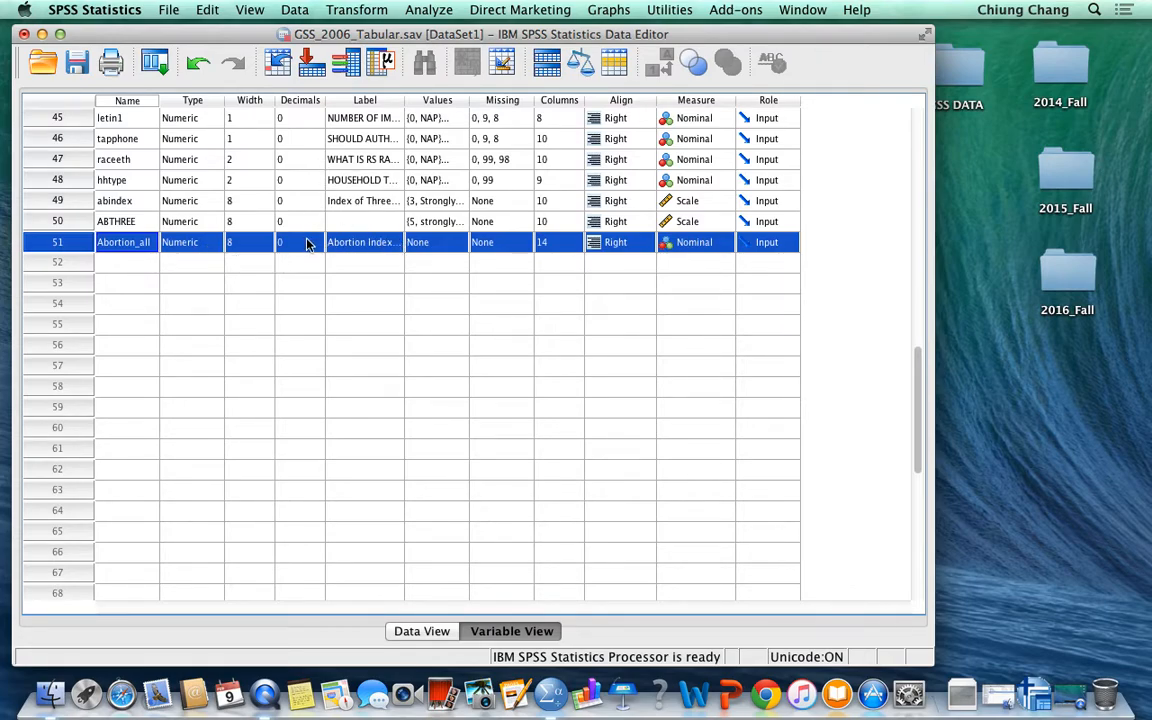
mouse_move(318, 250)
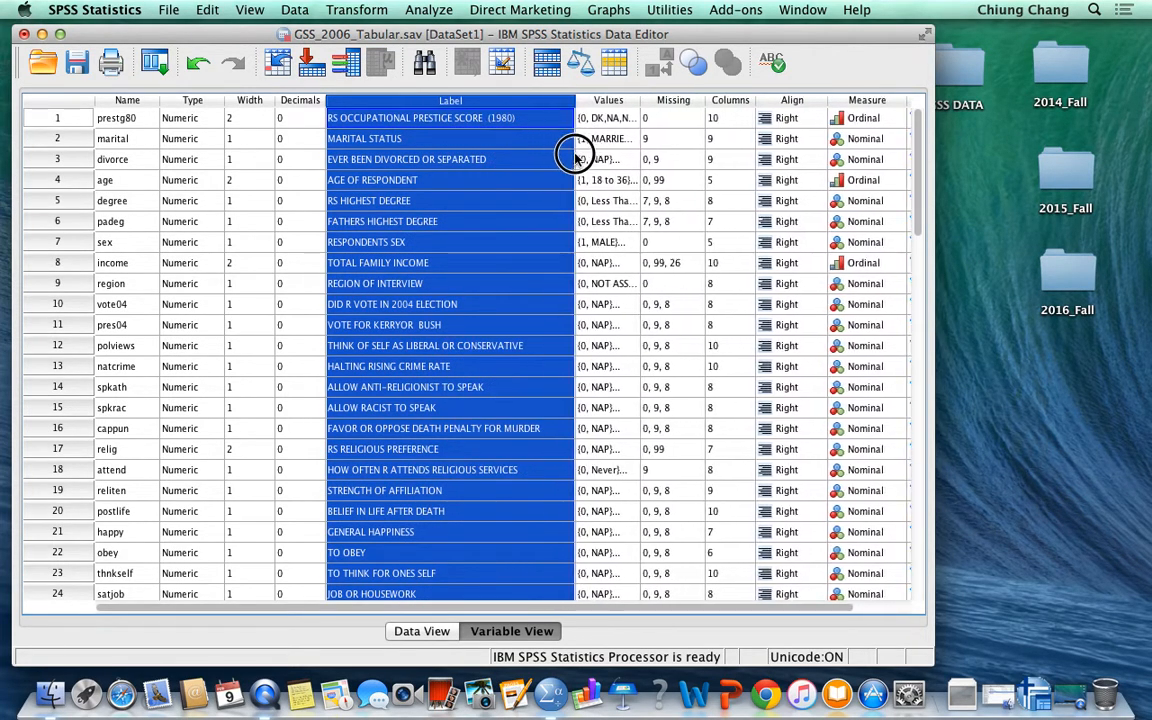
Scroll back down to row 51 so Abortion_all is in view again.
scroll("down", 3)
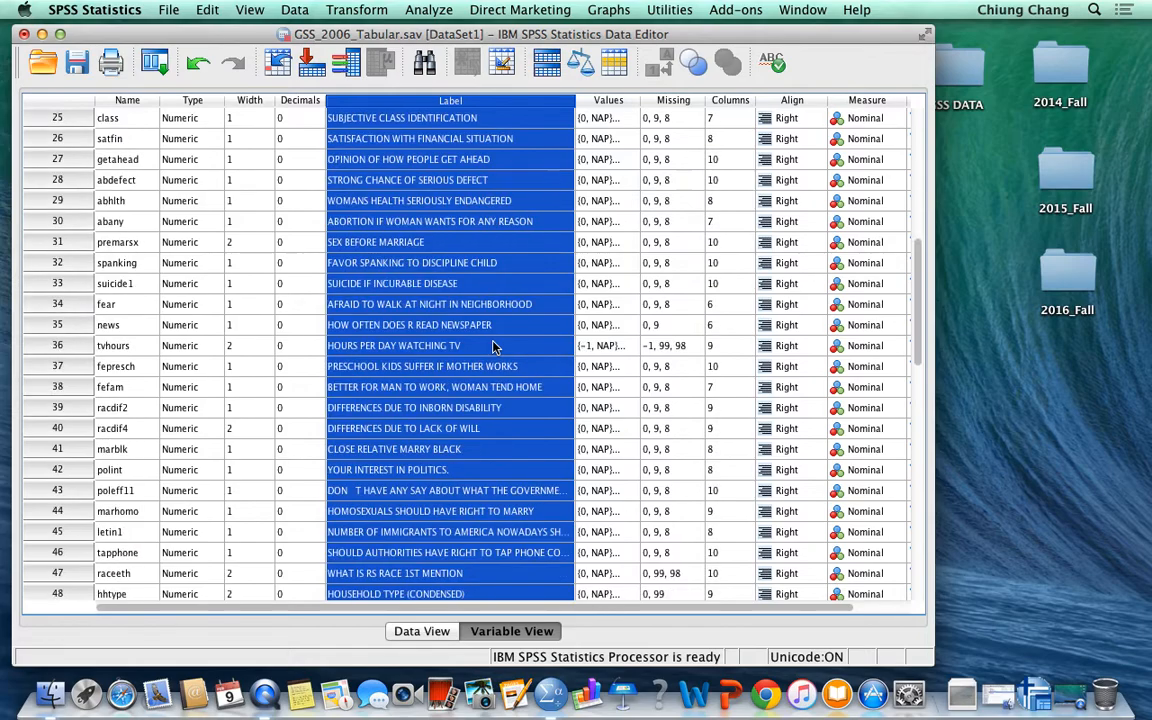
scroll("down", 3)
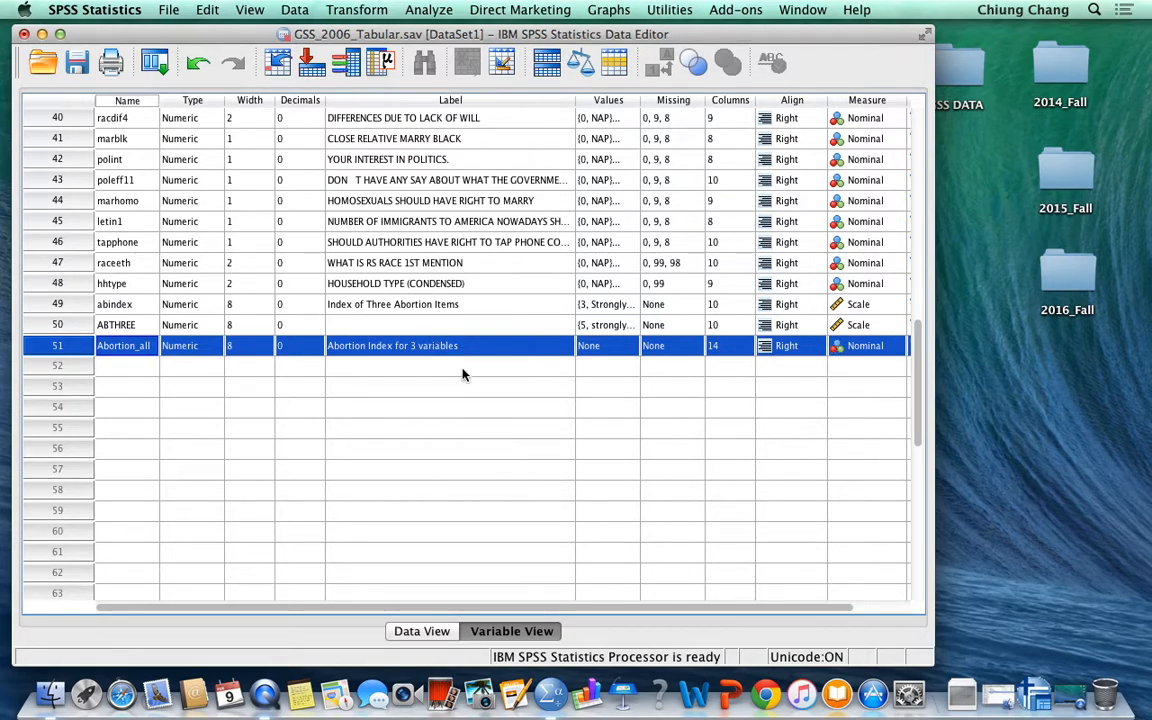
mouse_move(464, 356)
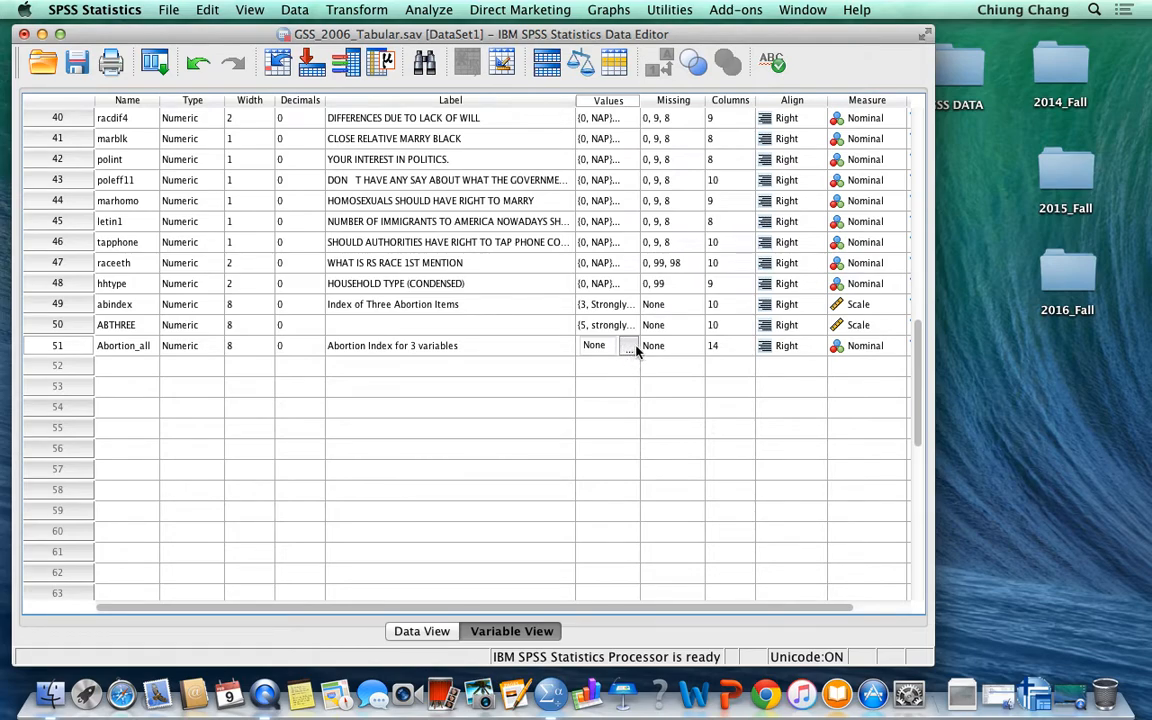
left_click(632, 344)
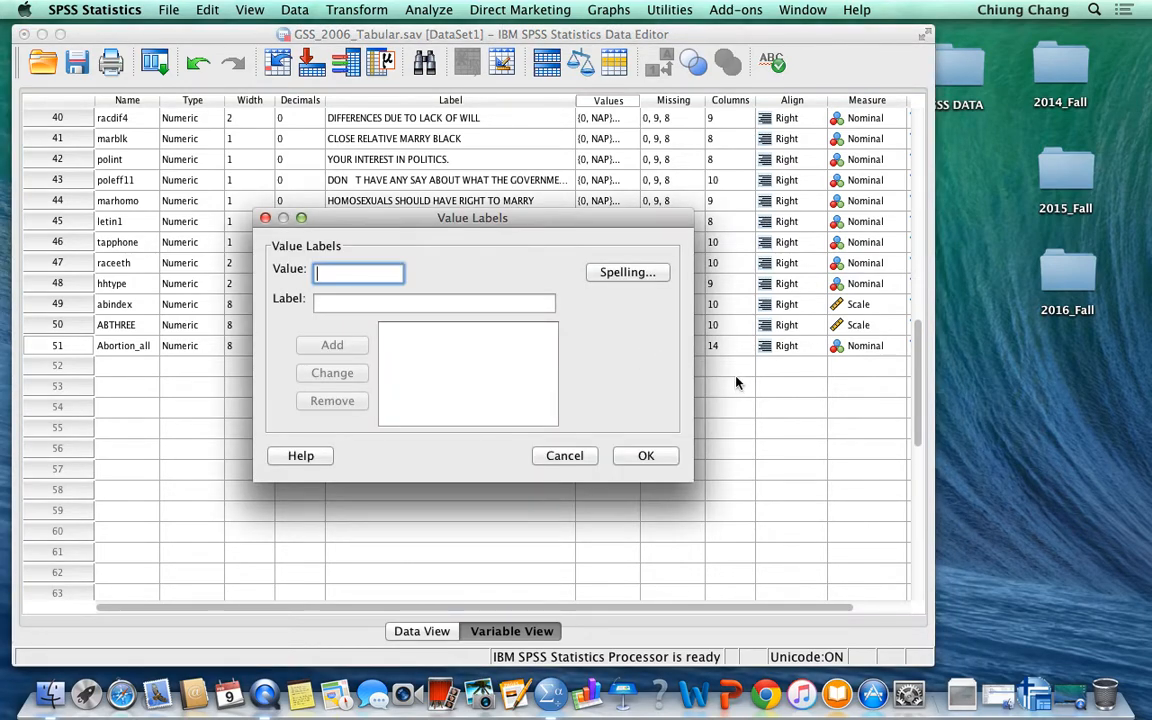
mouse_move(728, 388)
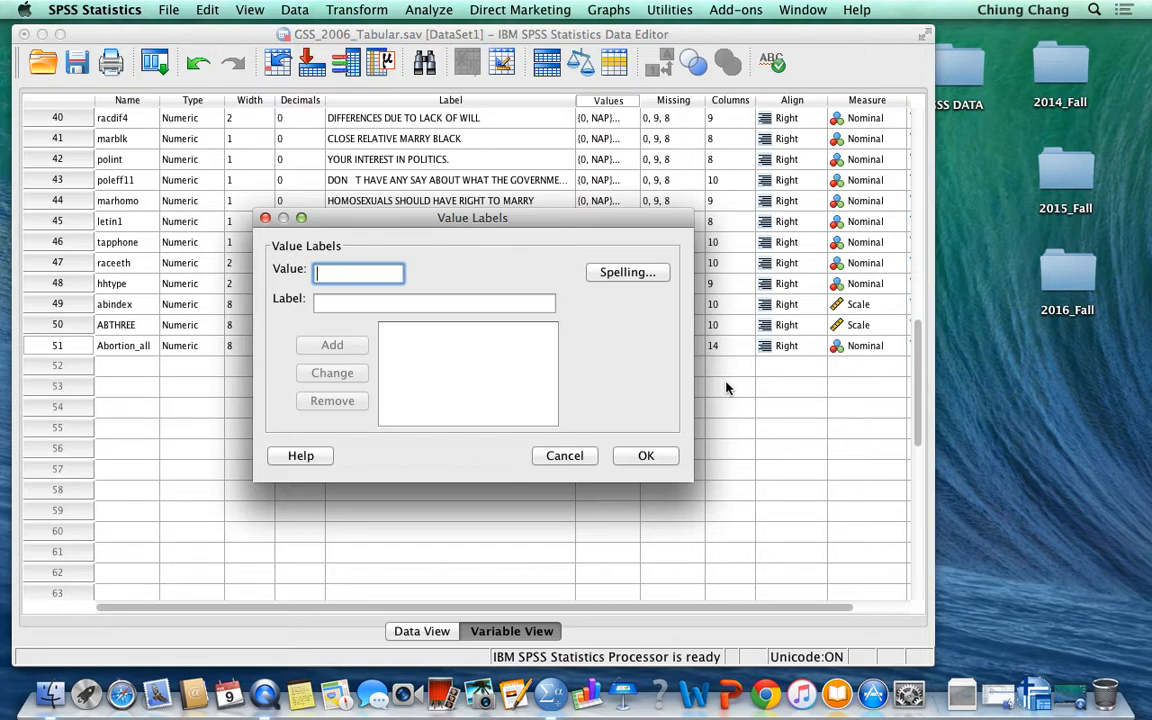
type("1")
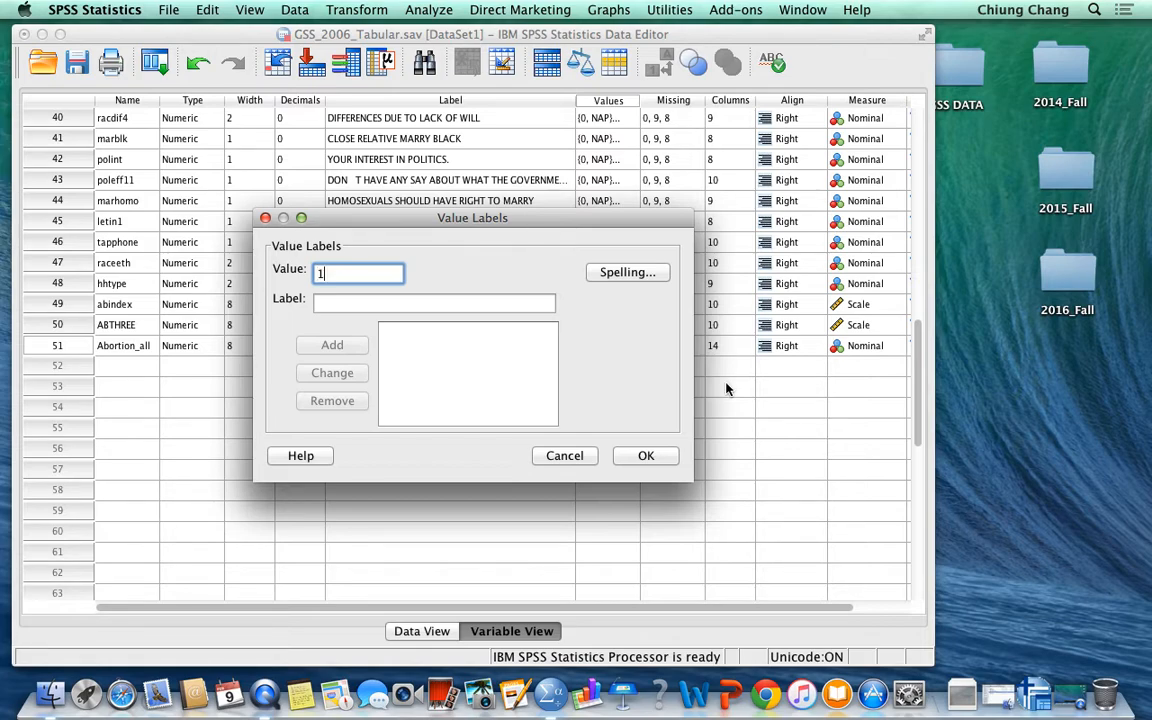
key("Backspace")
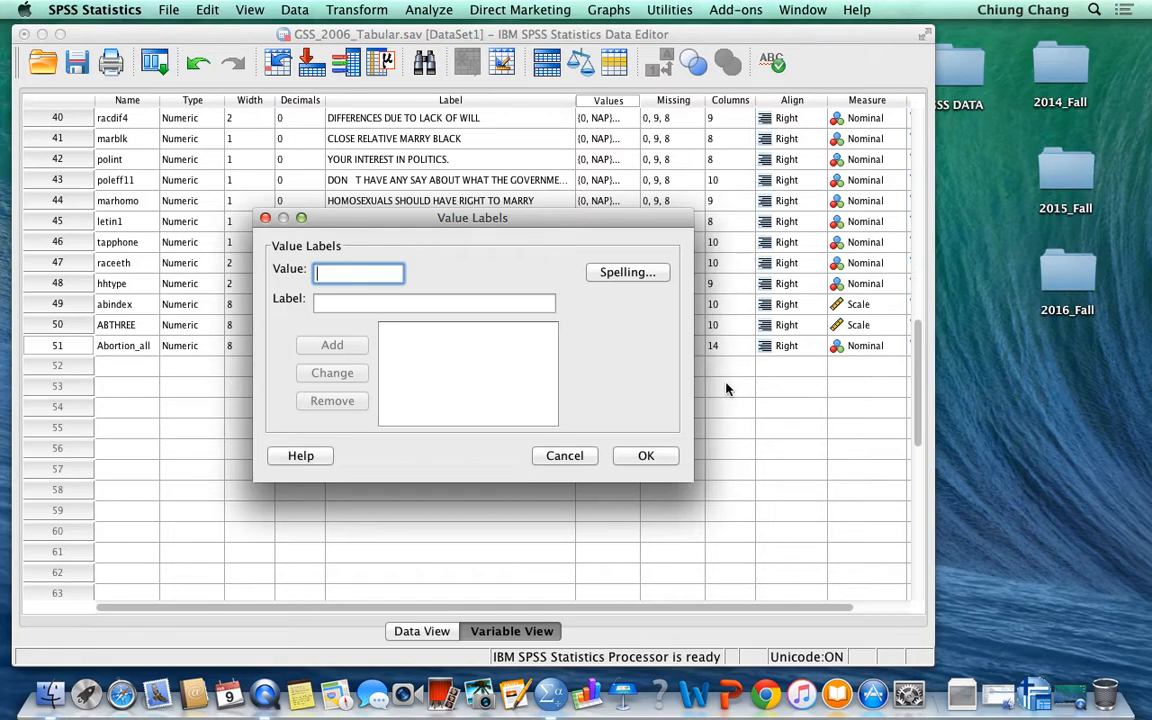
type("2")
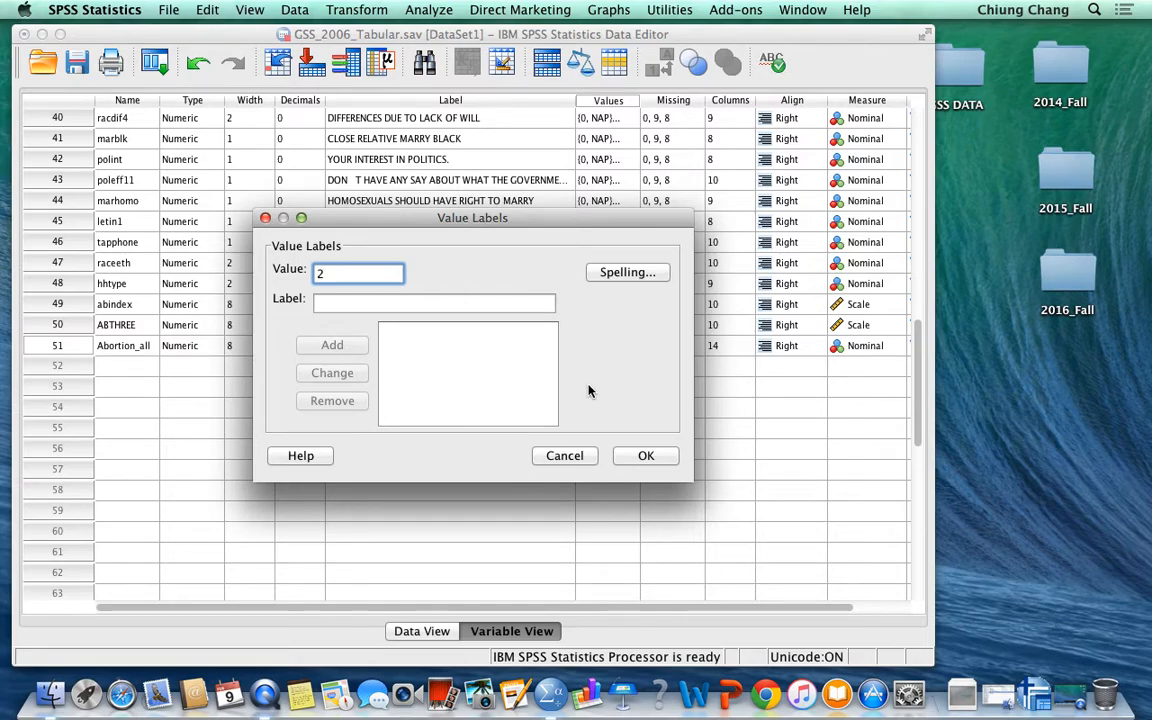
left_click(564, 456)
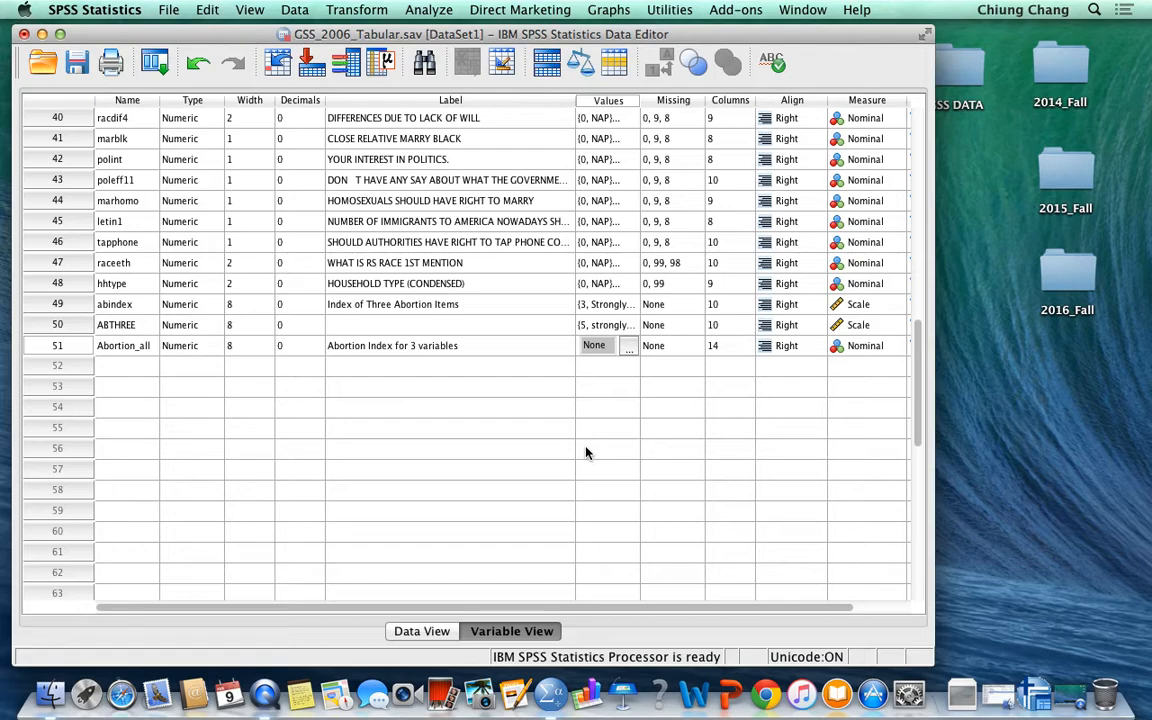
mouse_move(592, 446)
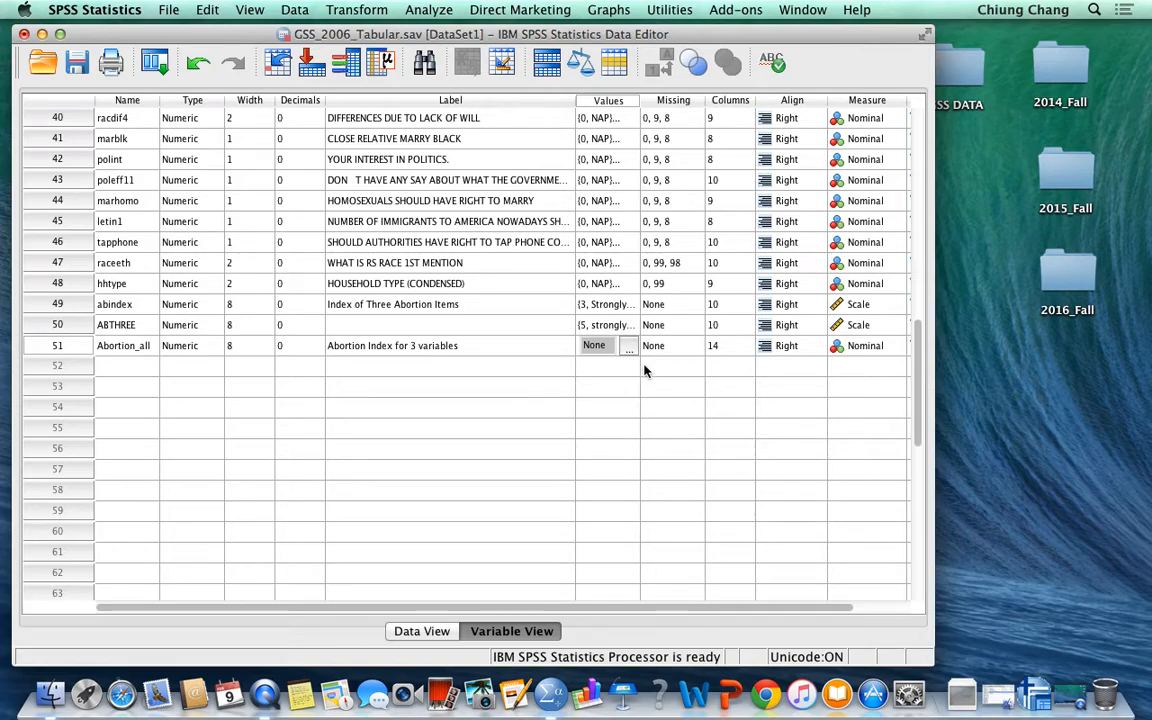
Add value label 3 = "higher level of supporting abortion" for Abortion_all.
left_click(628, 344)
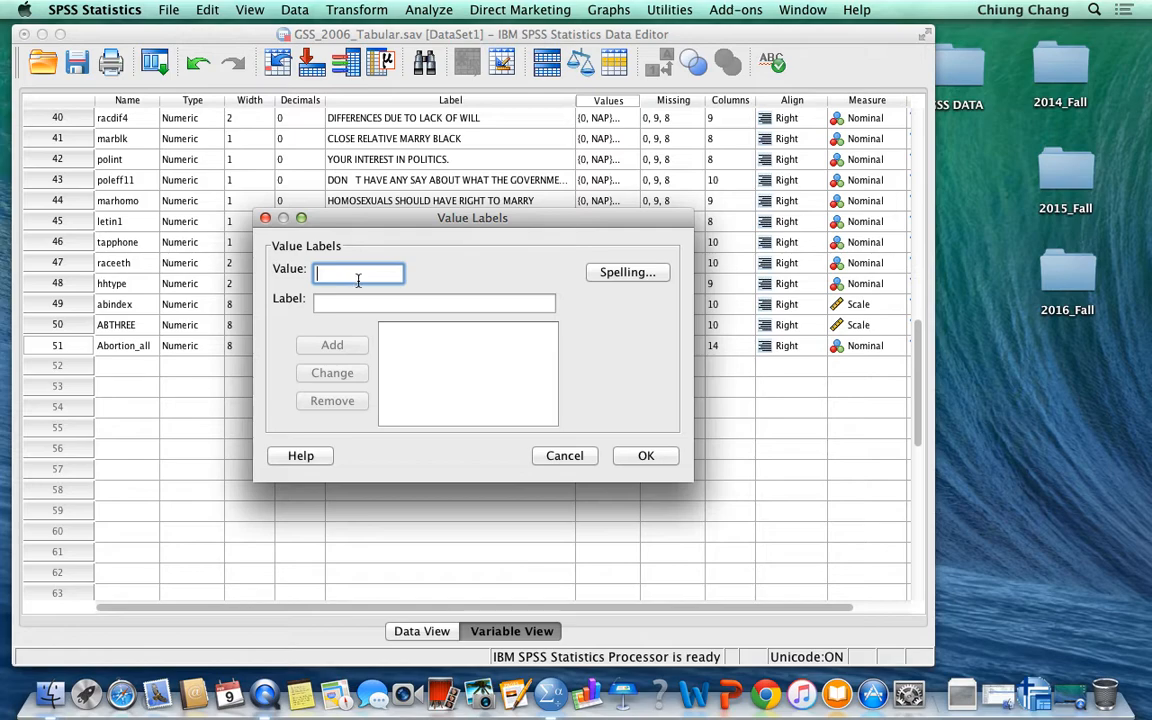
type("3")
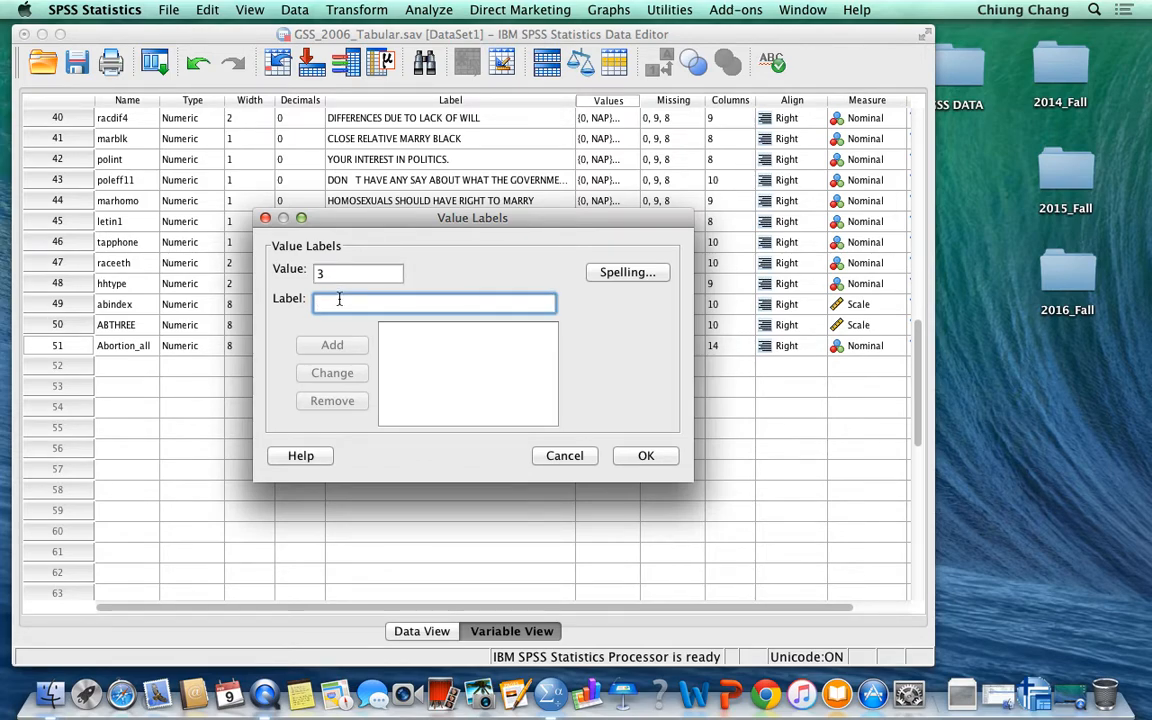
type("higher level of")
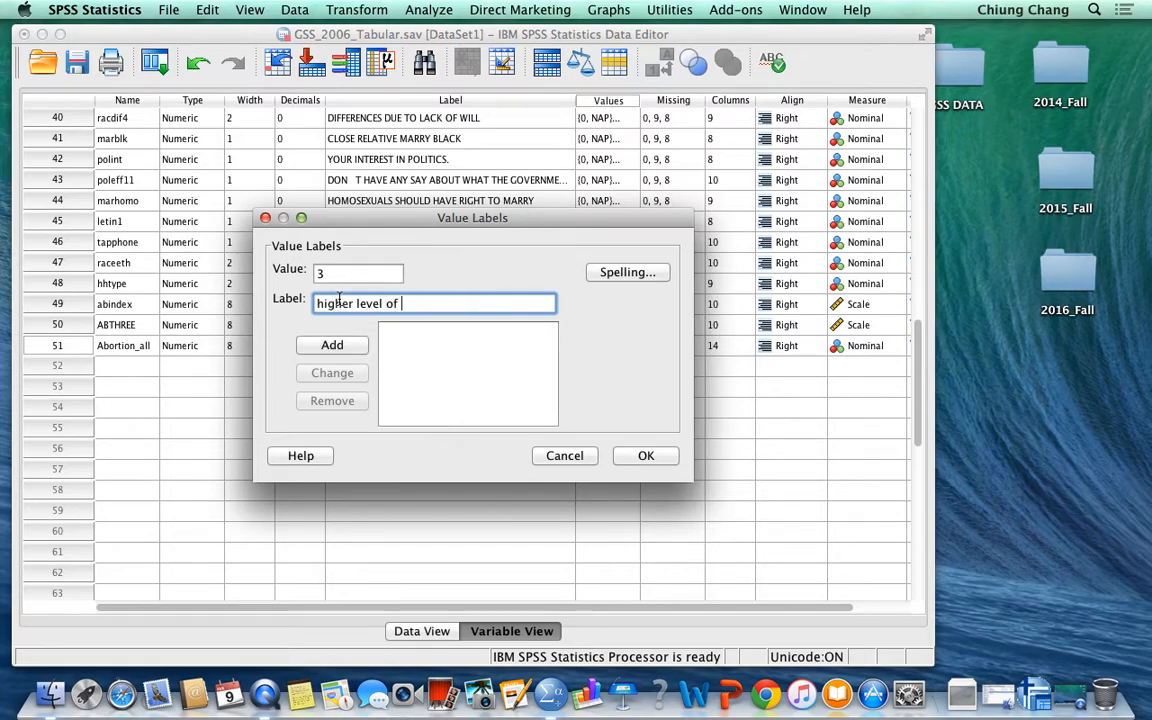
type("supporting")
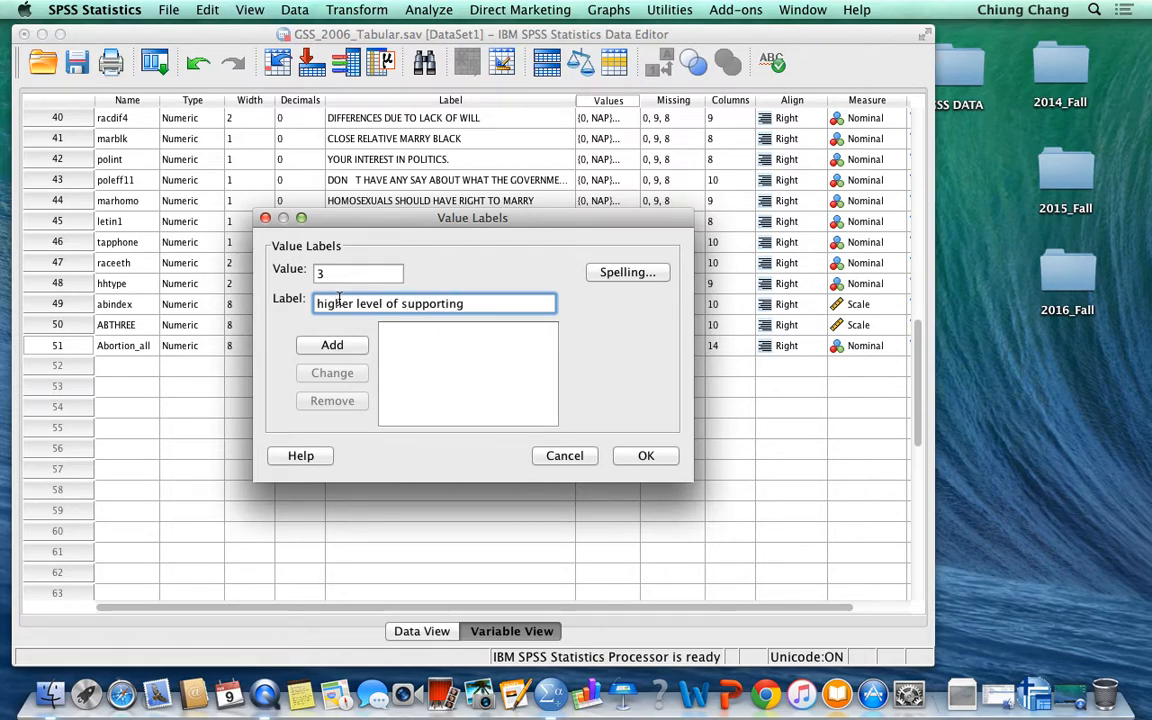
type("abortion")
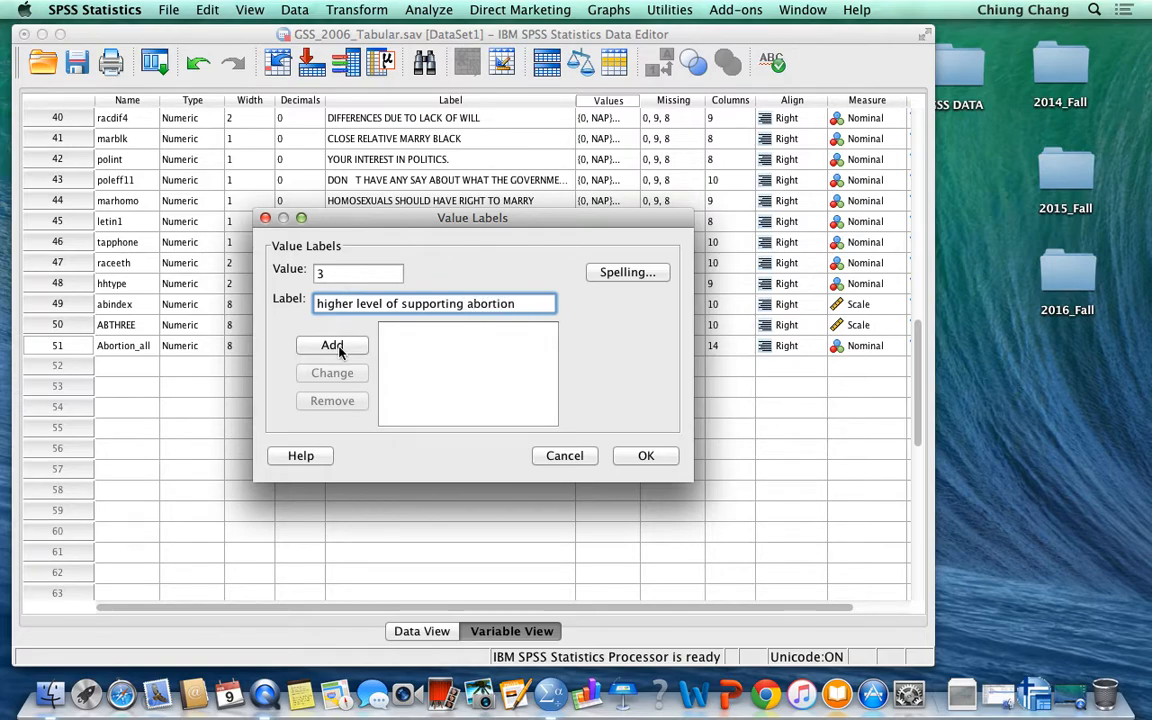
left_click(332, 344)
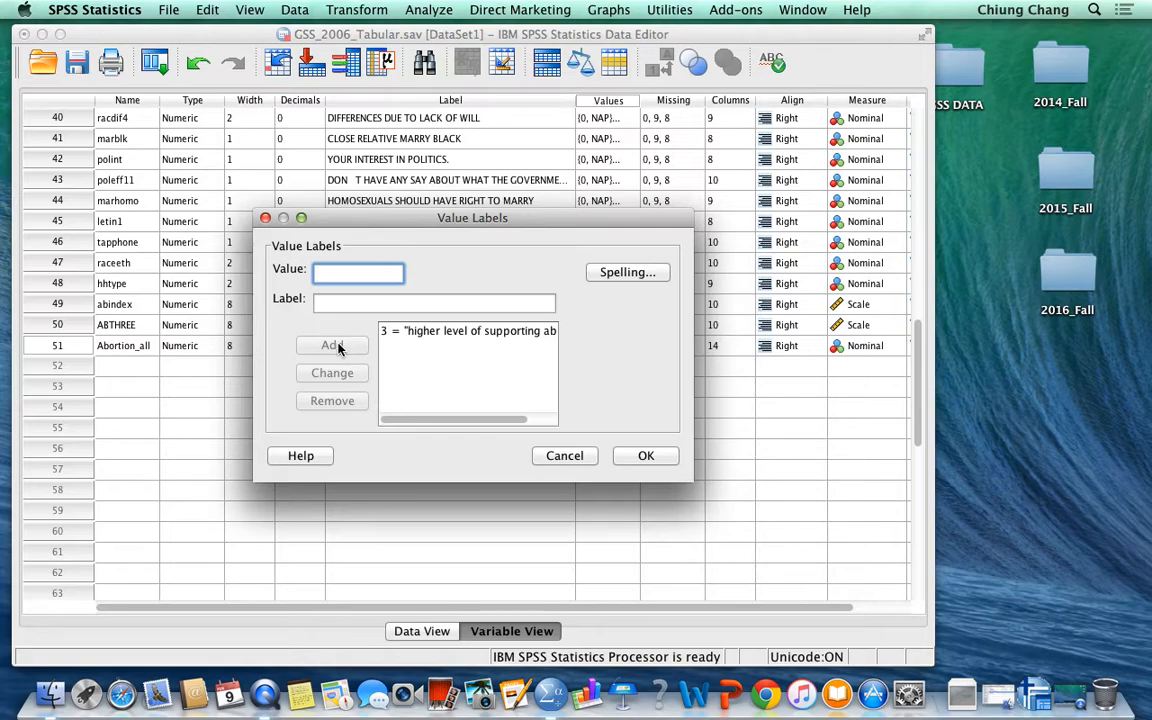
Add value labels 4 = middle and 5 = lower level of supporting abortion.
type("middle level of supporting abo")
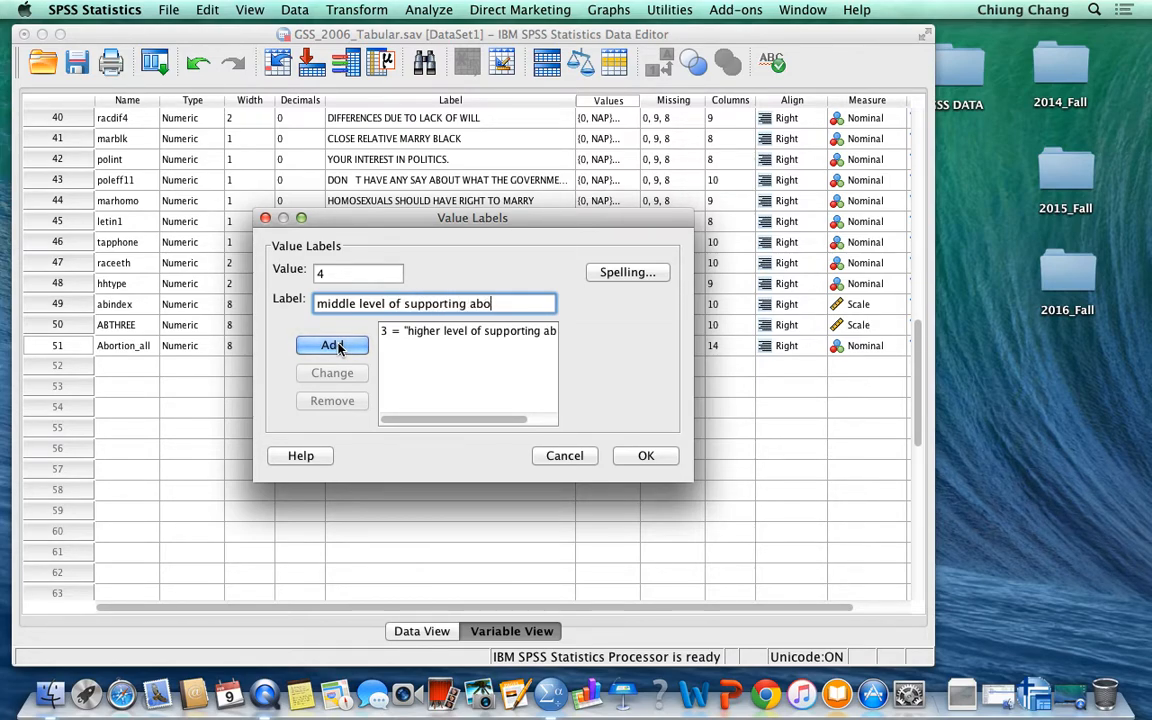
type("rtion")
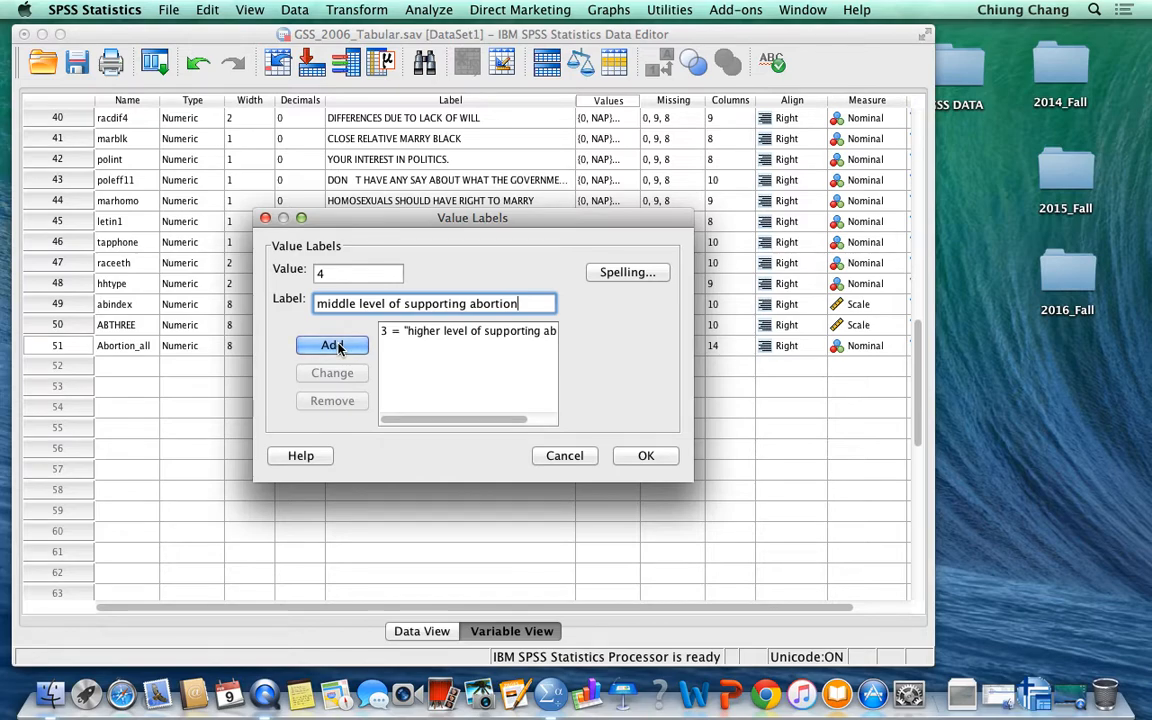
left_click(332, 344)
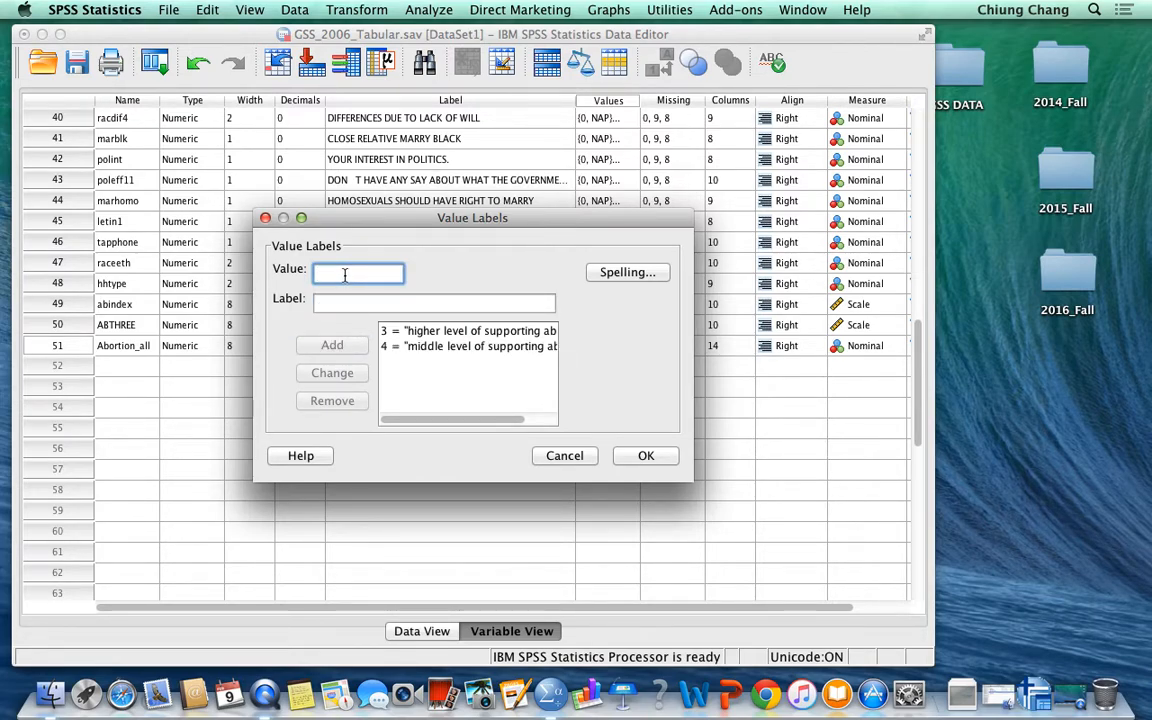
type("5")
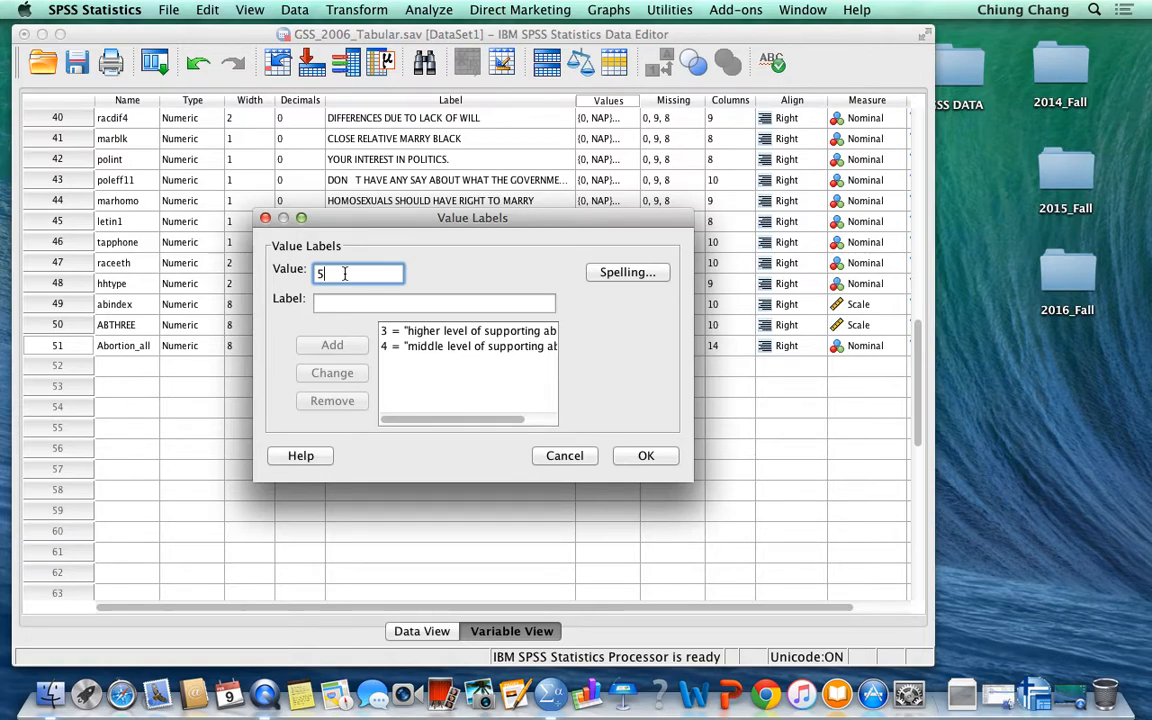
left_click(434, 304)
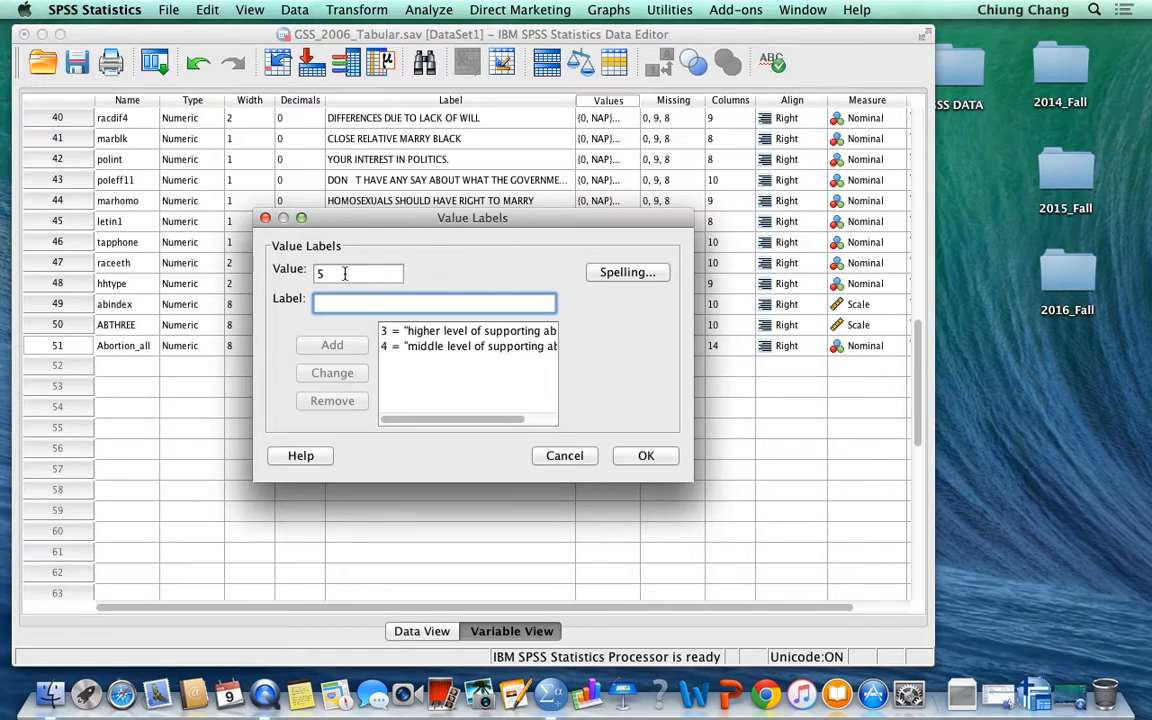
type("lower level of supporting abortion")
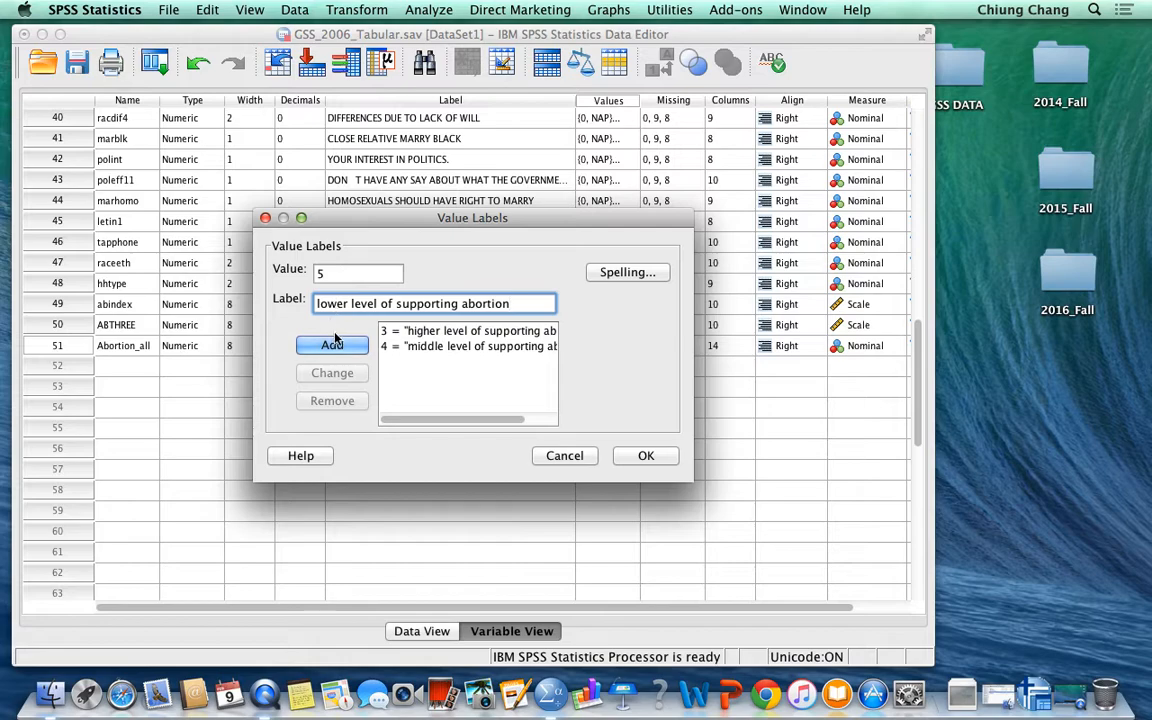
left_click(332, 344)
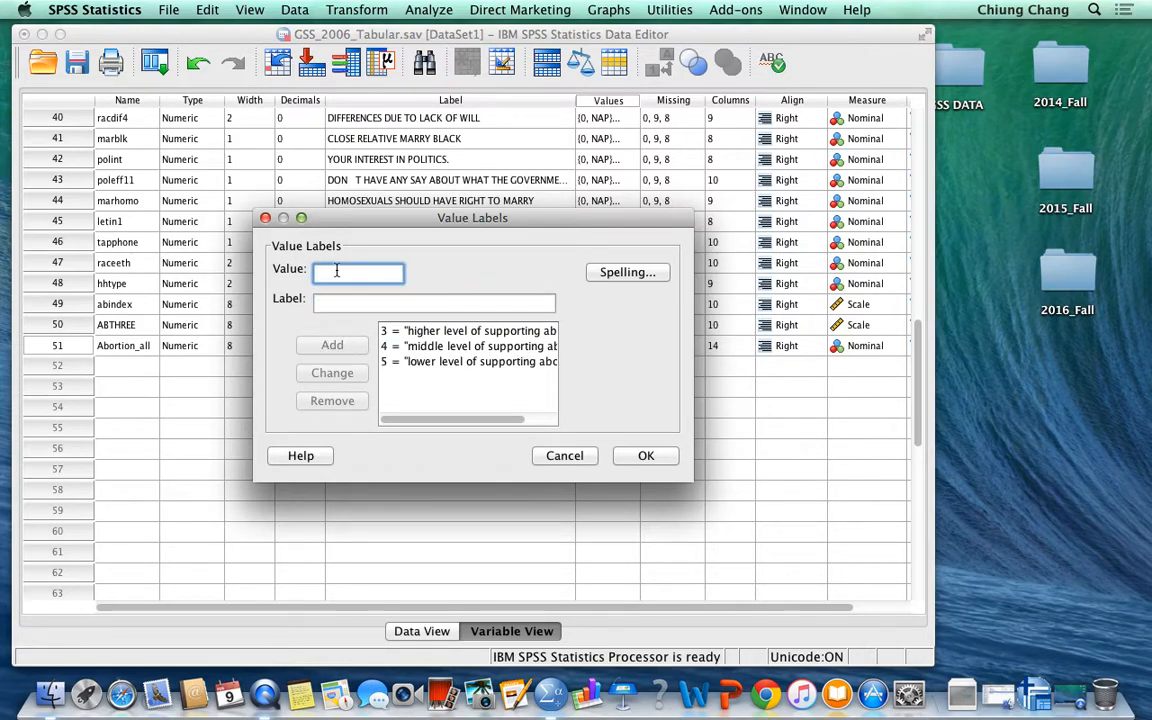
Add value label 6 = "lowest level of supporting abortion".
type("6")
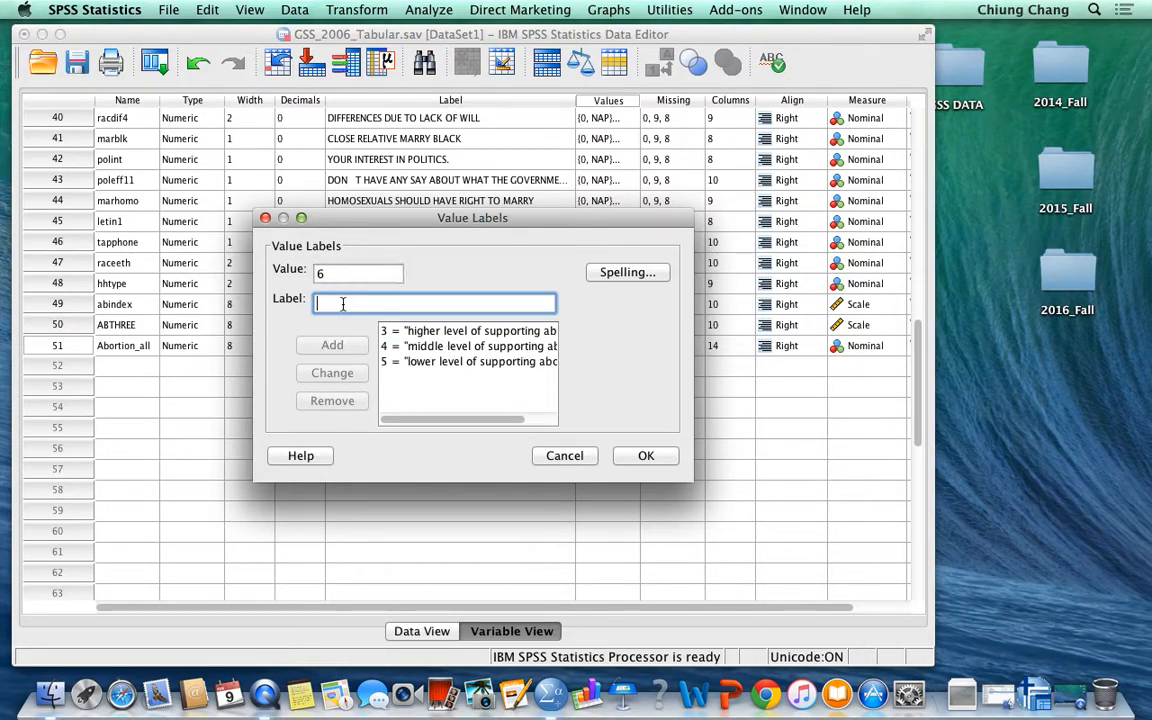
type("lower")
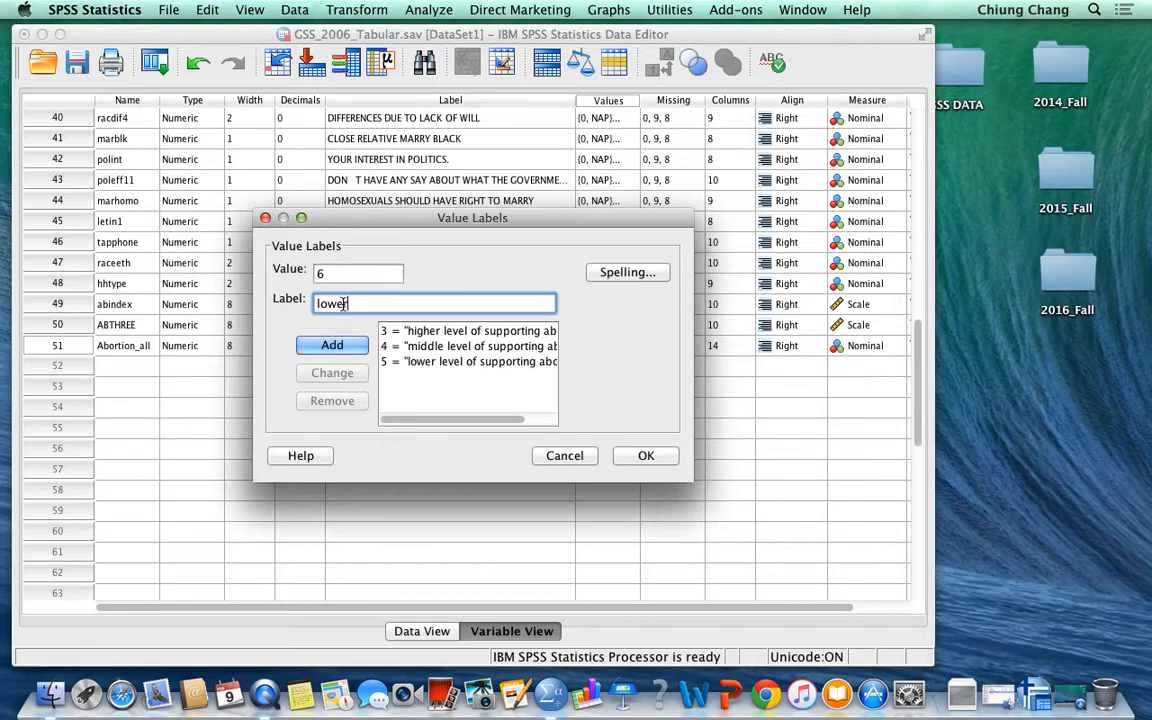
type("st level of su")
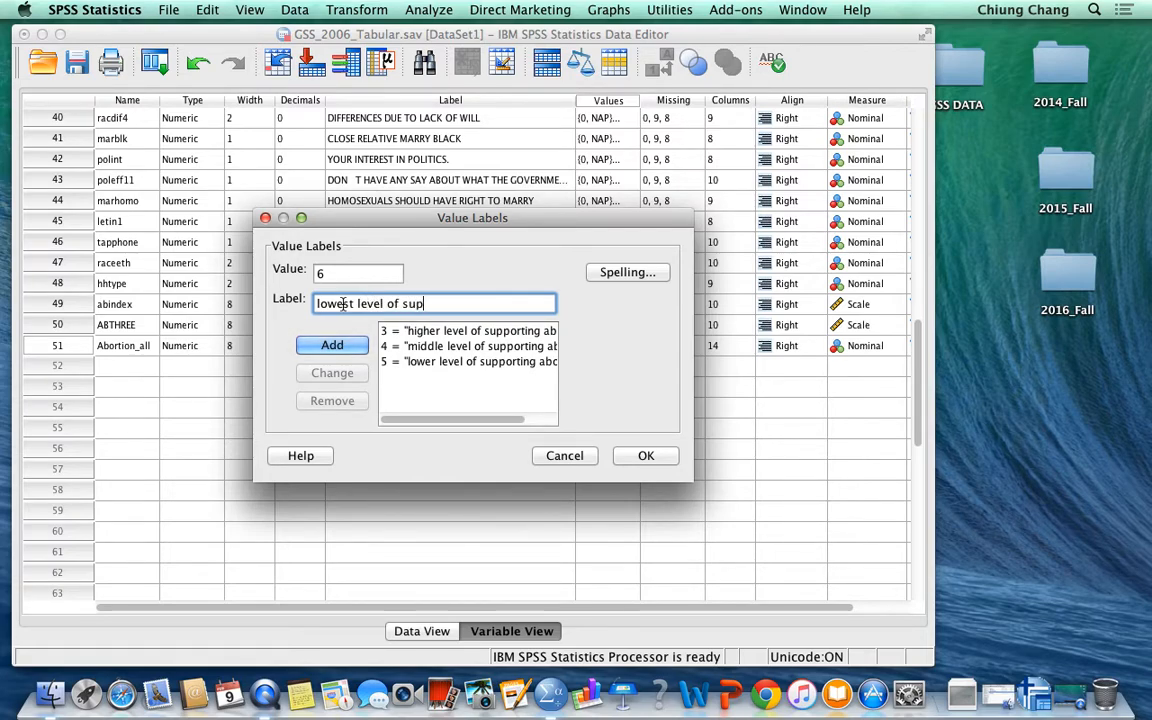
type("porting a")
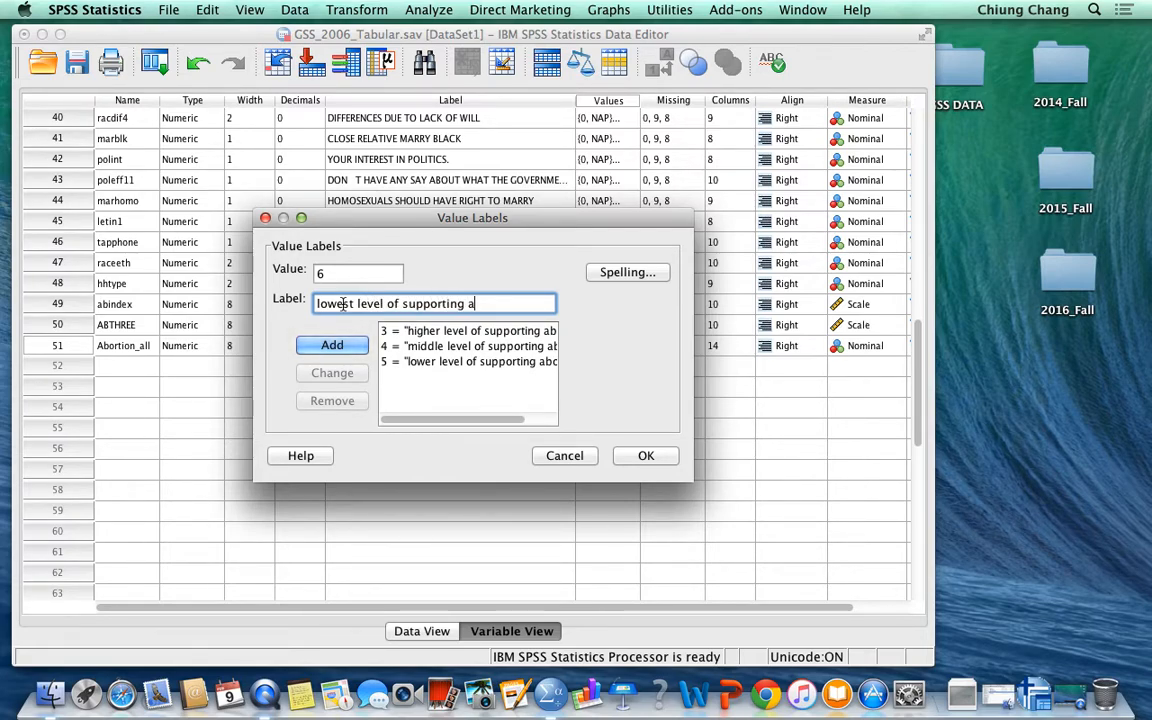
type("bortion")
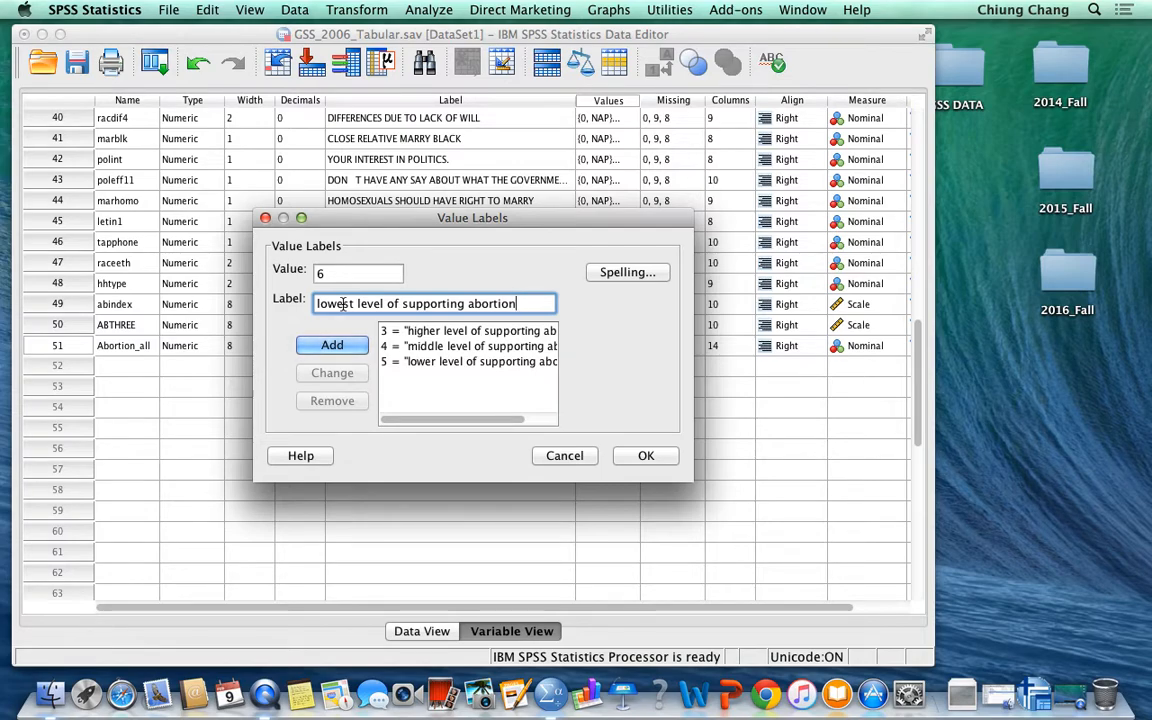
left_click(332, 344)
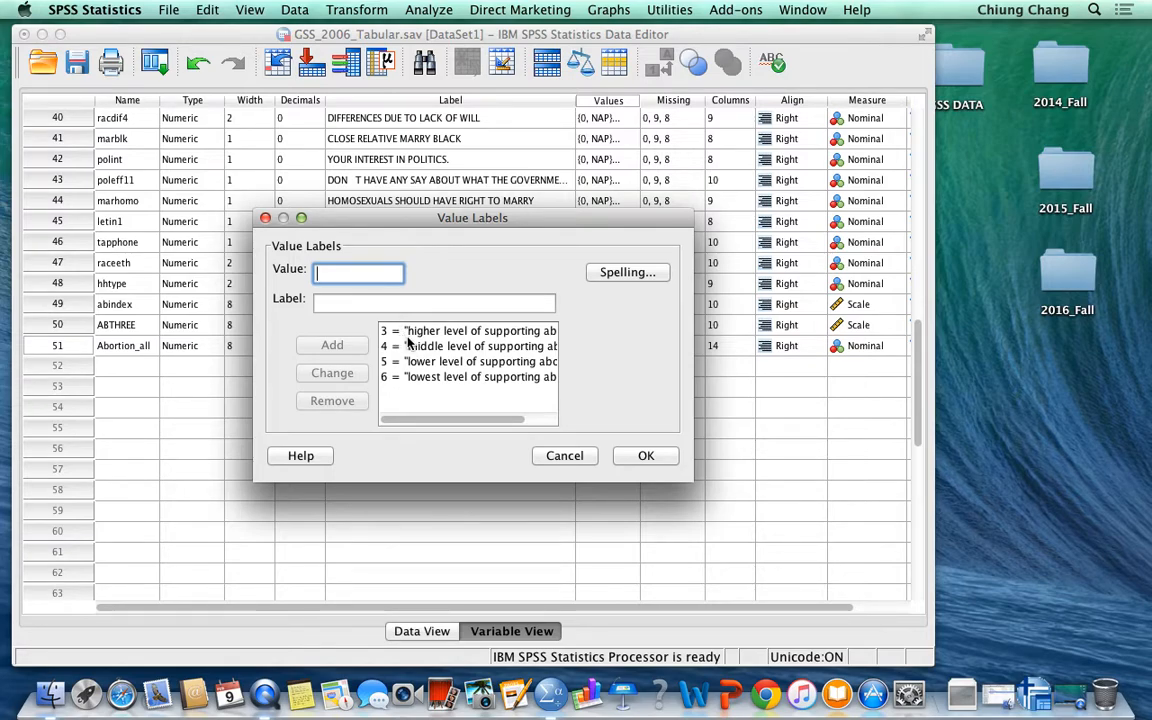
Change value 3's label to "strongly in favor of abortion" and select entry 4.
left_click(468, 330)
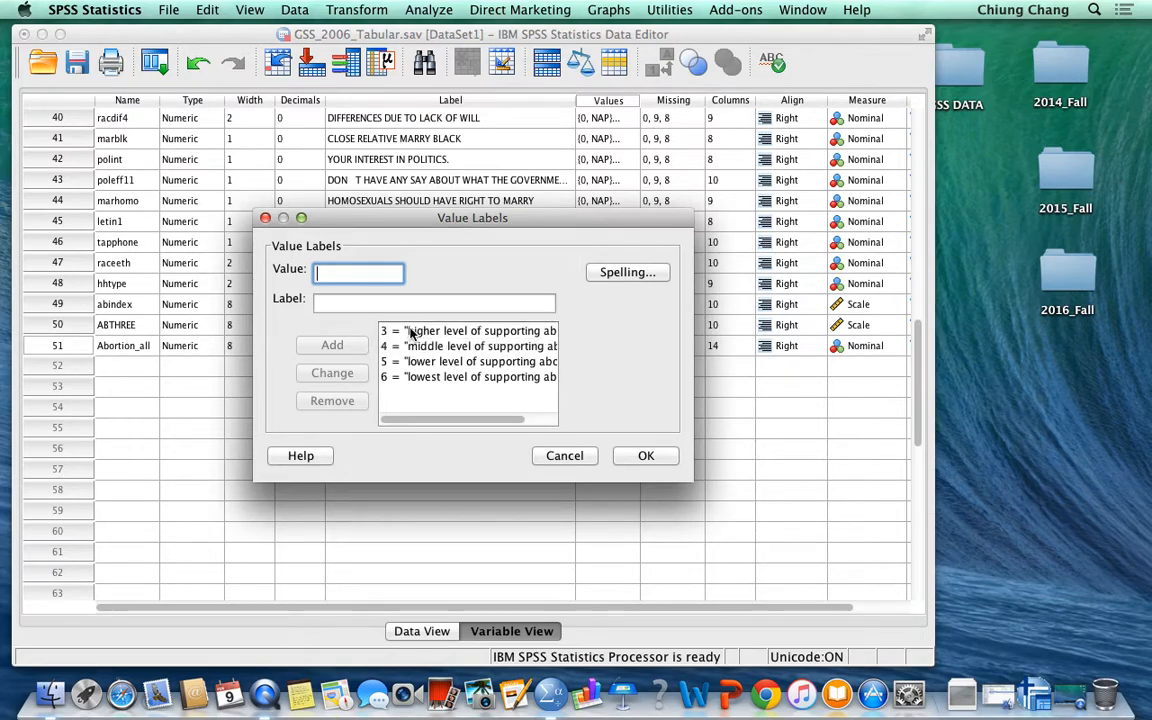
left_click(468, 330)
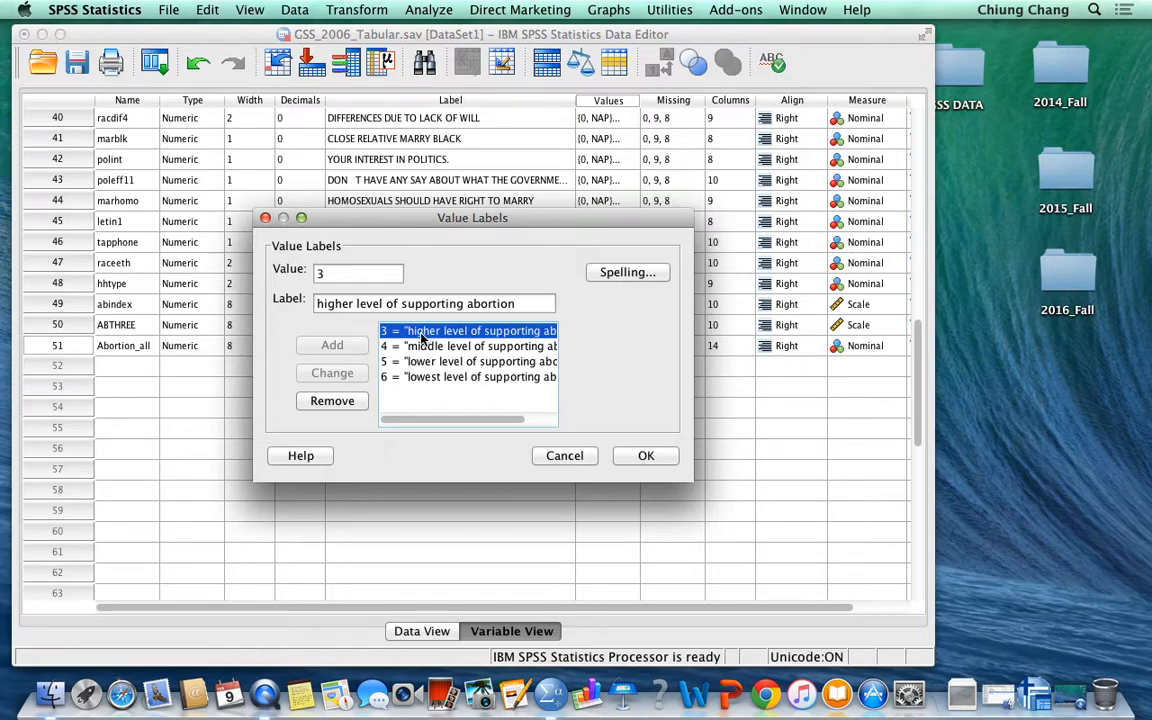
mouse_move(416, 338)
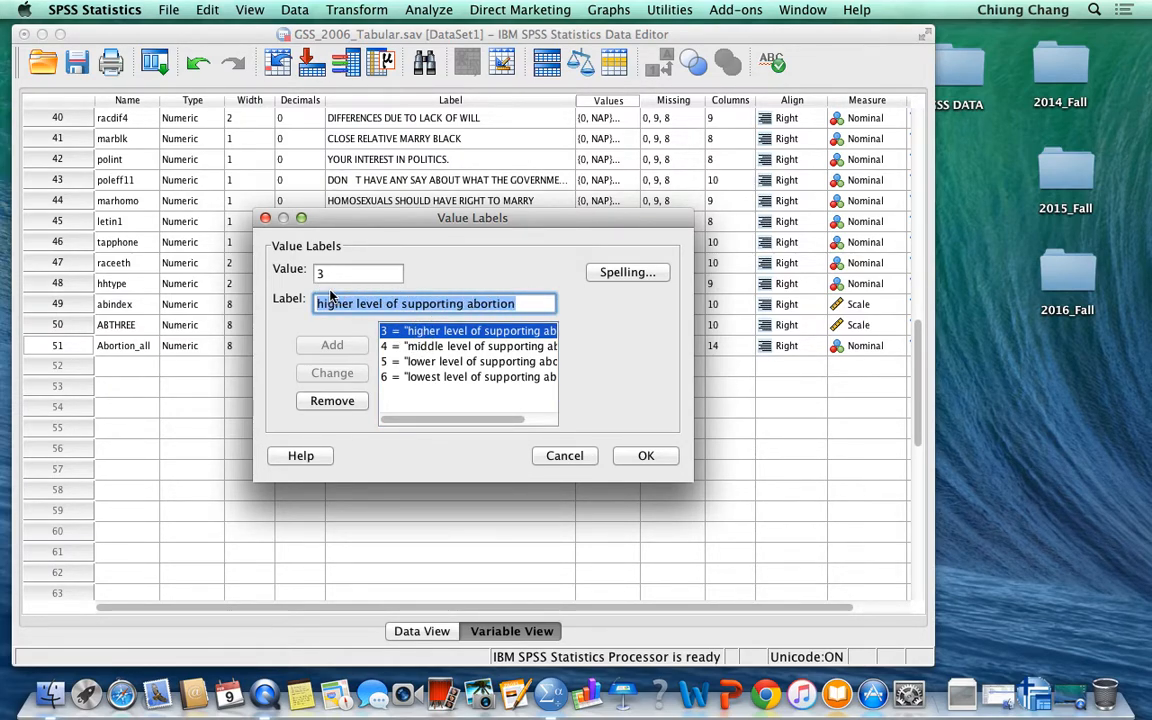
type("strongly in favor")
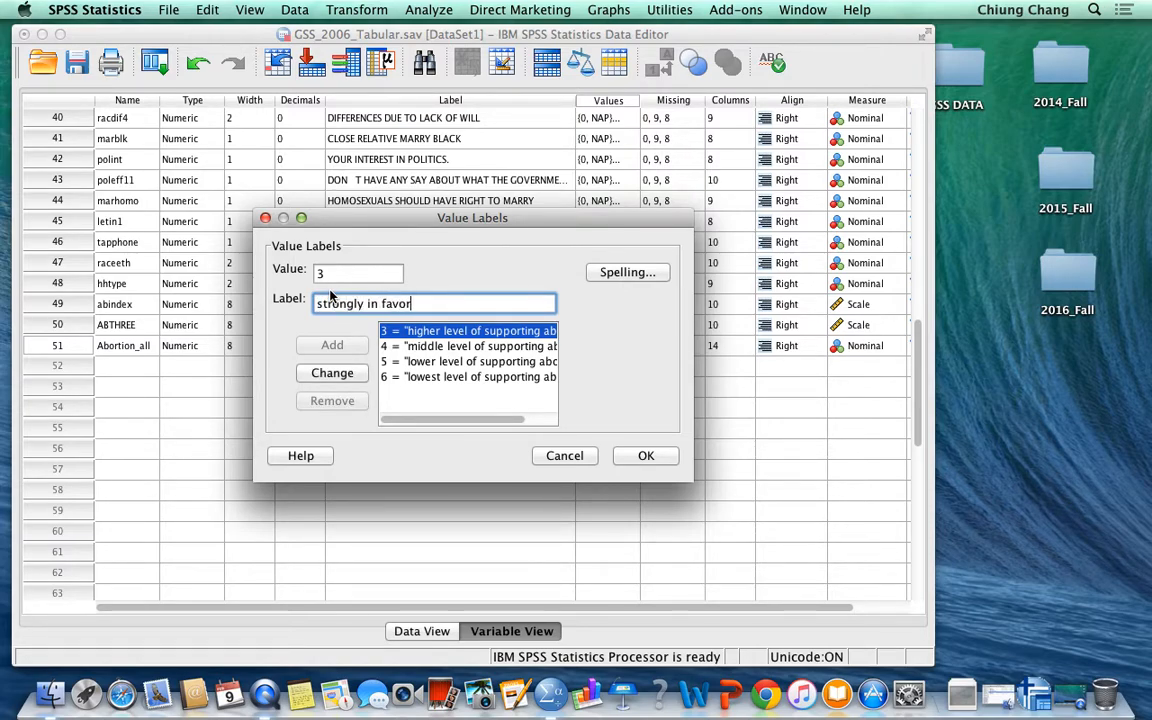
type("of abortion")
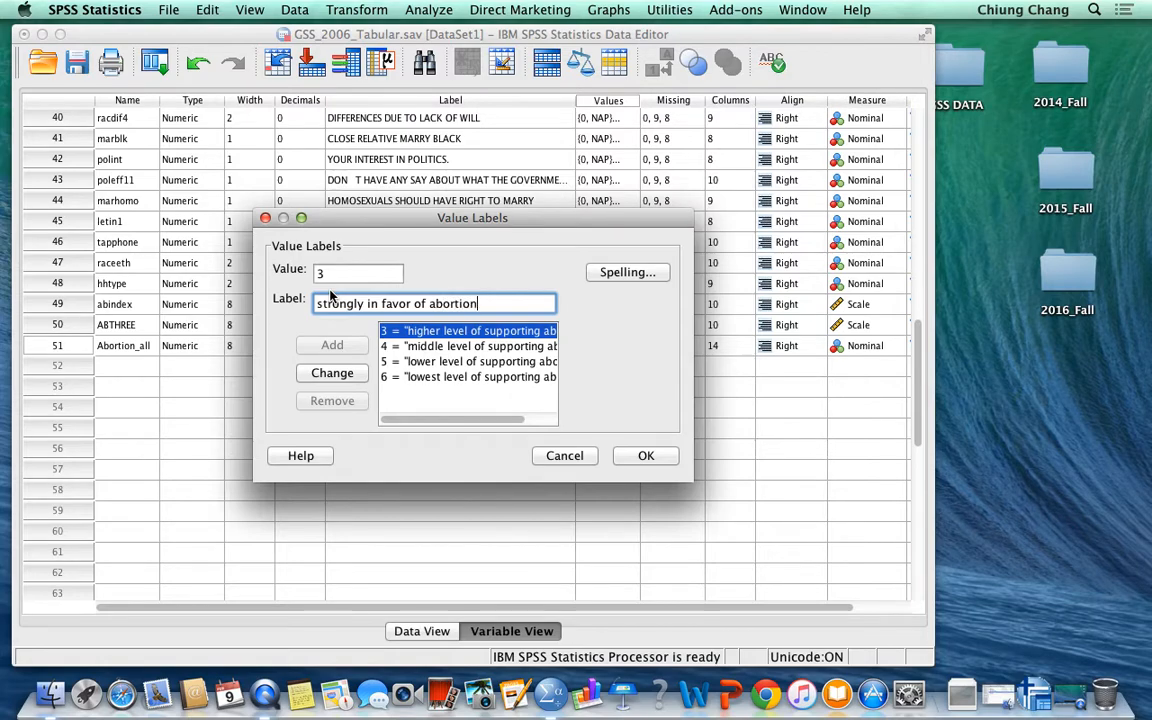
left_click(332, 372)
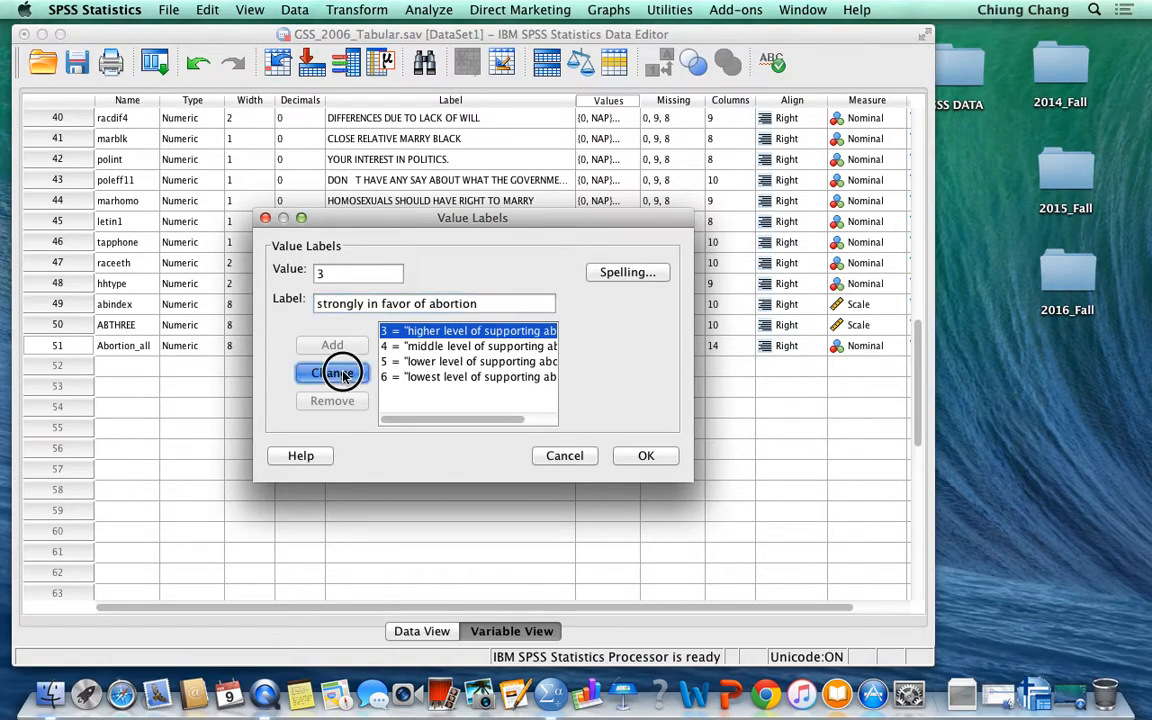
left_click(332, 372)
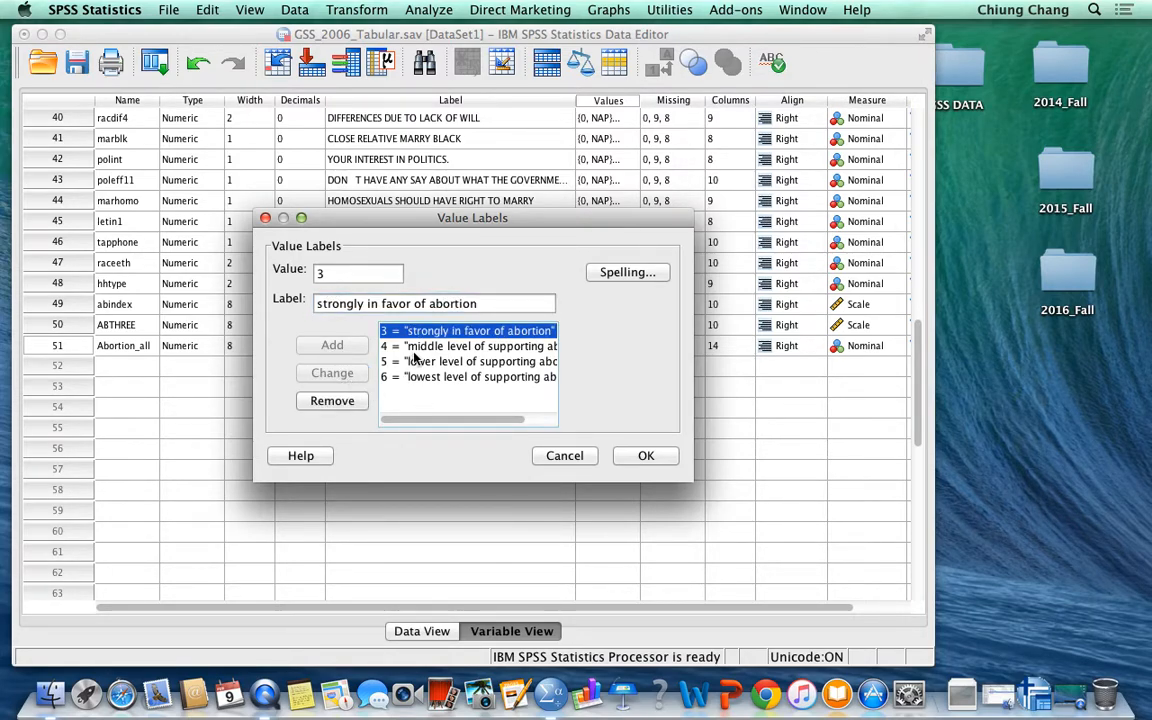
left_click(468, 346)
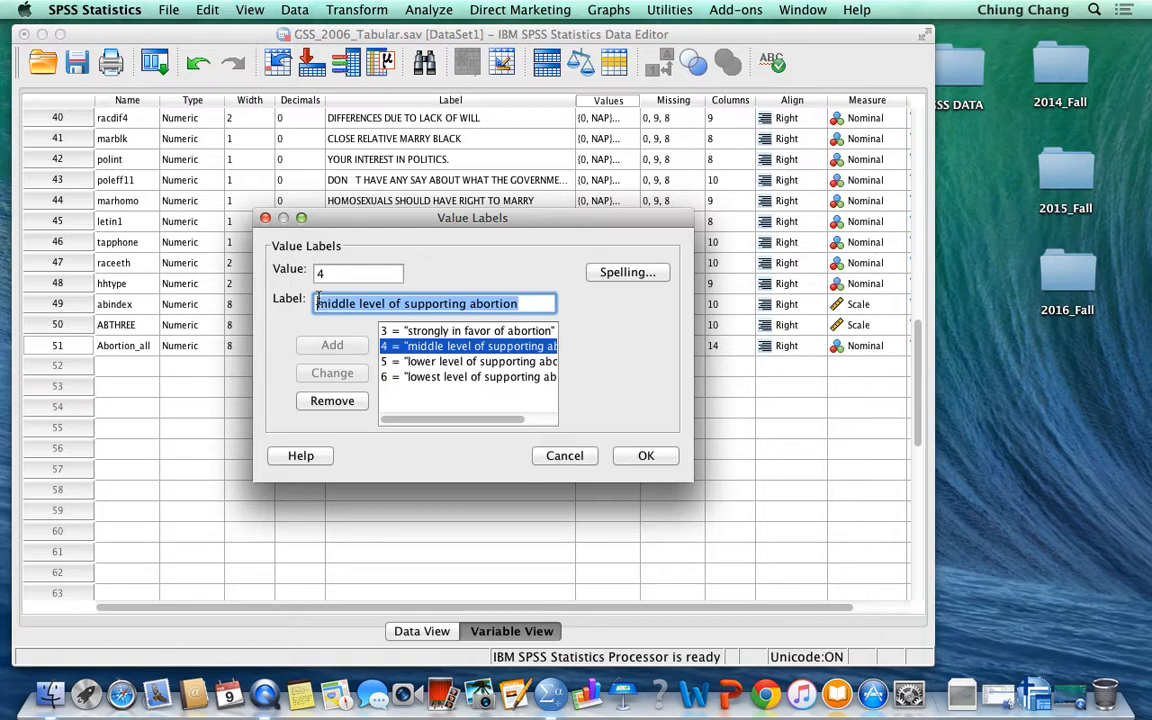
Change value 4's label to "moderately in favor abortion" and select entry 5.
type("moderately in")
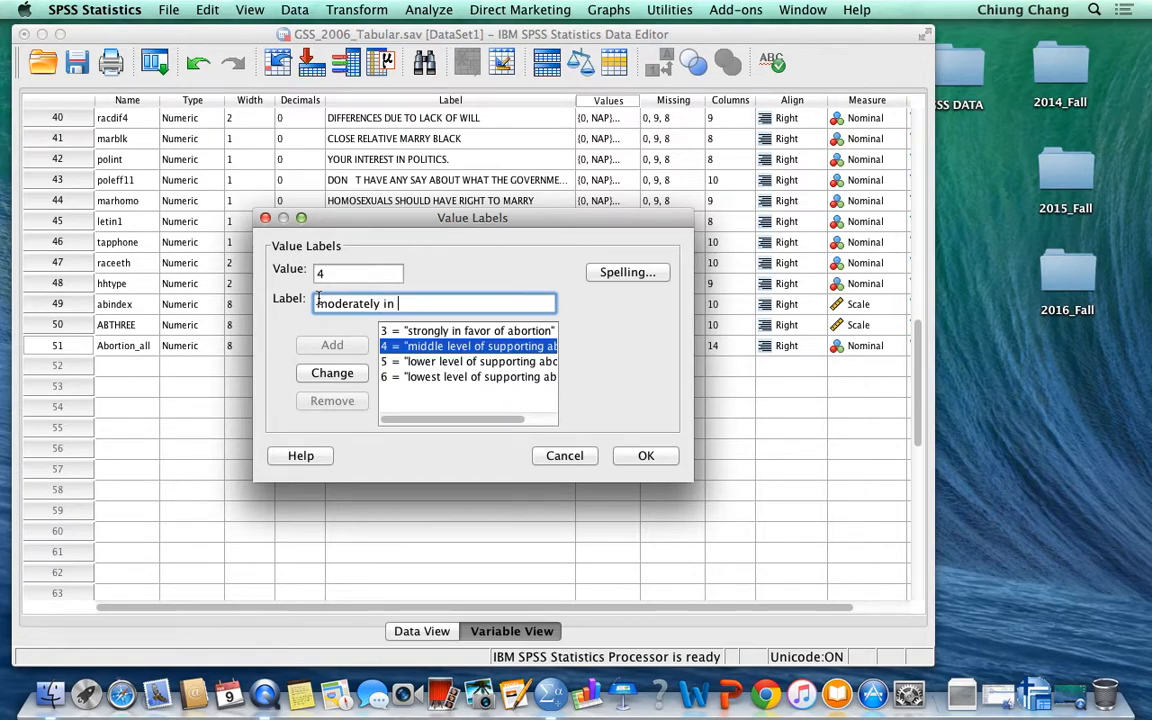
type("favor aborti")
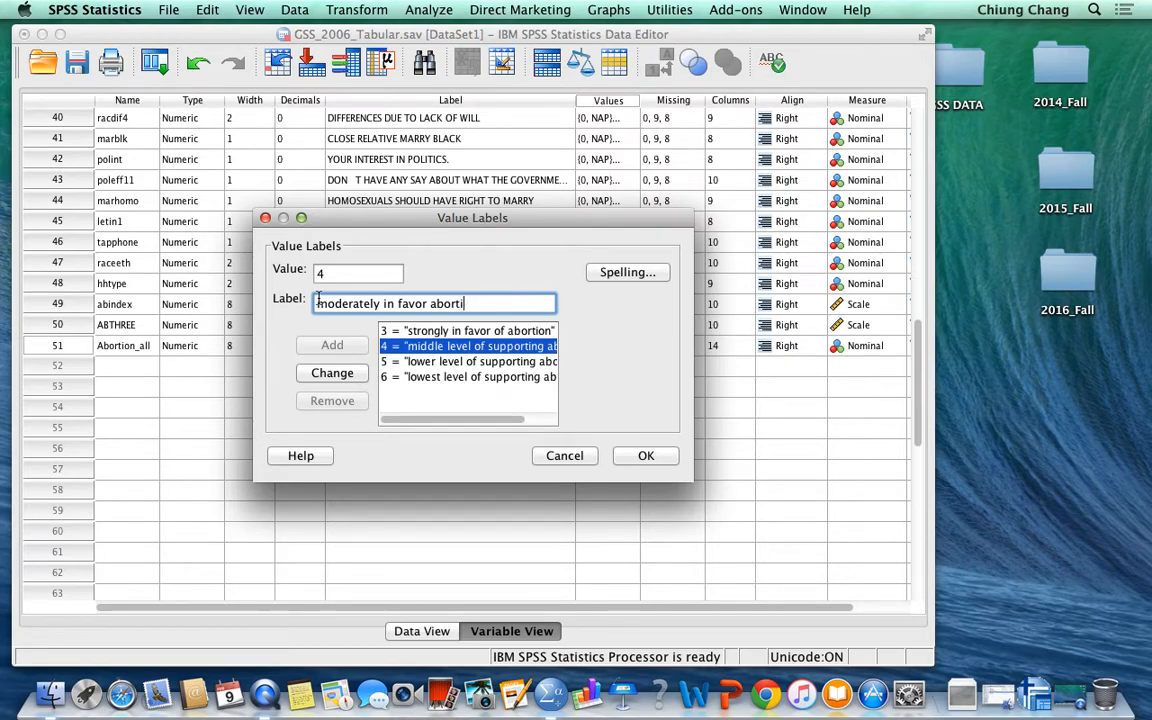
left_click(332, 372)
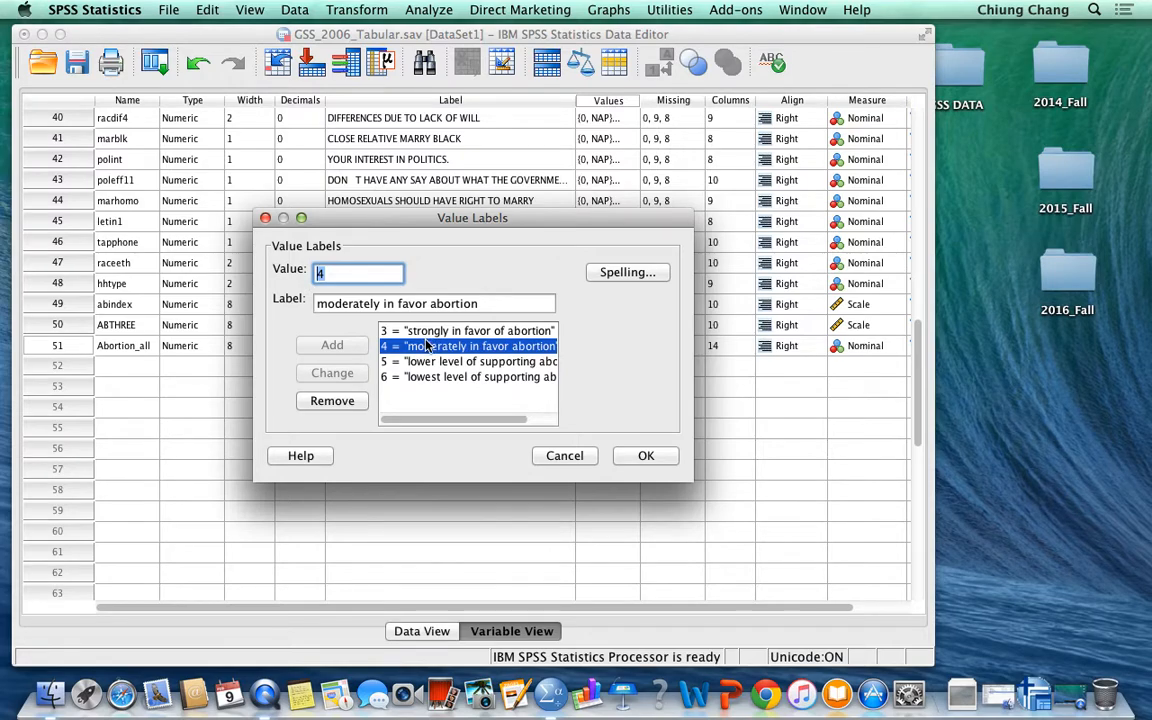
left_click(468, 360)
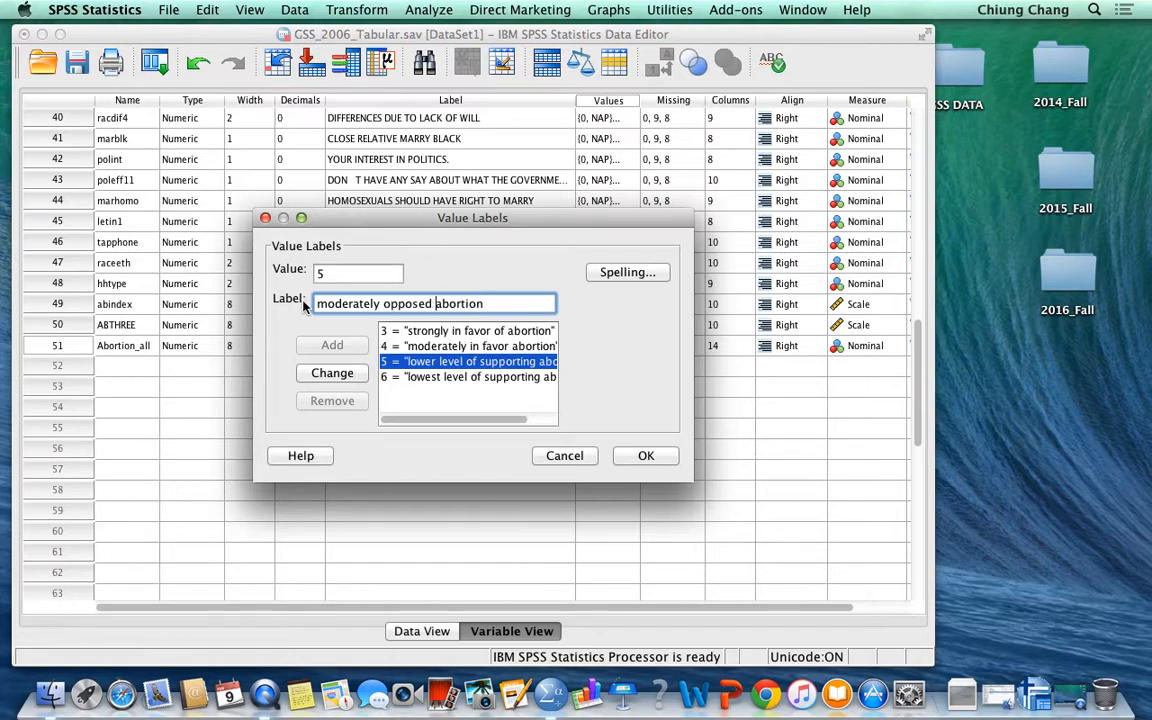
Apply "moderately opposed abortion" to value 5 and select entry 6.
left_click(332, 372)
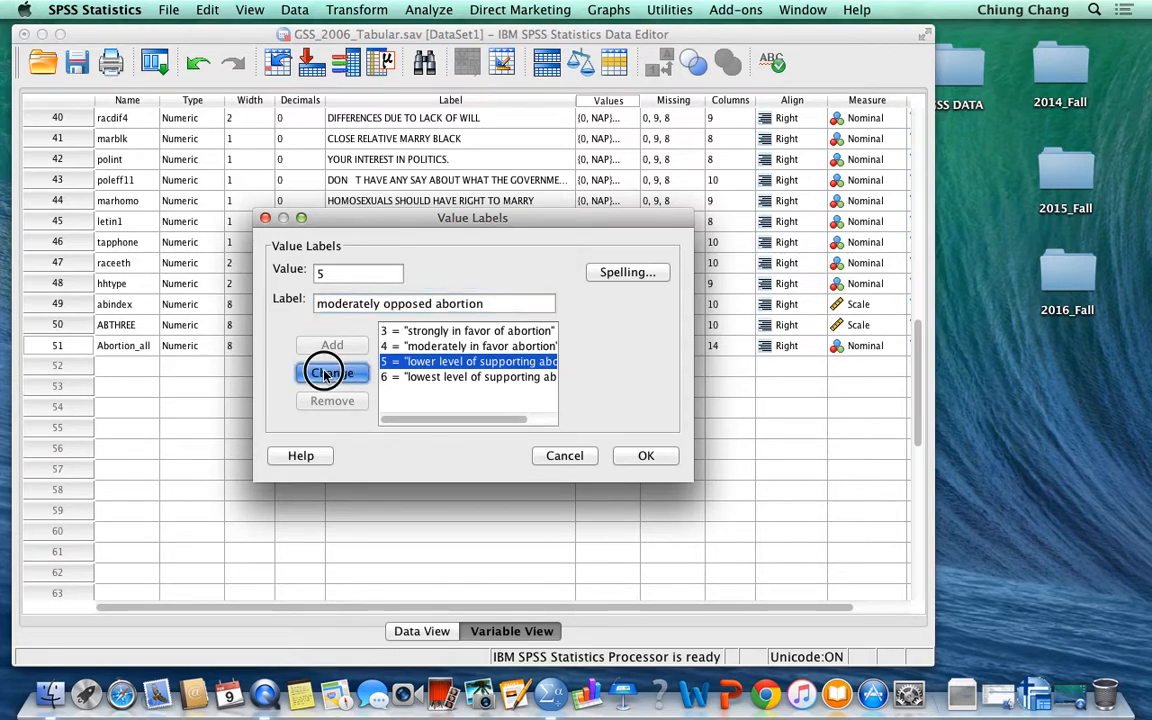
left_click(332, 372)
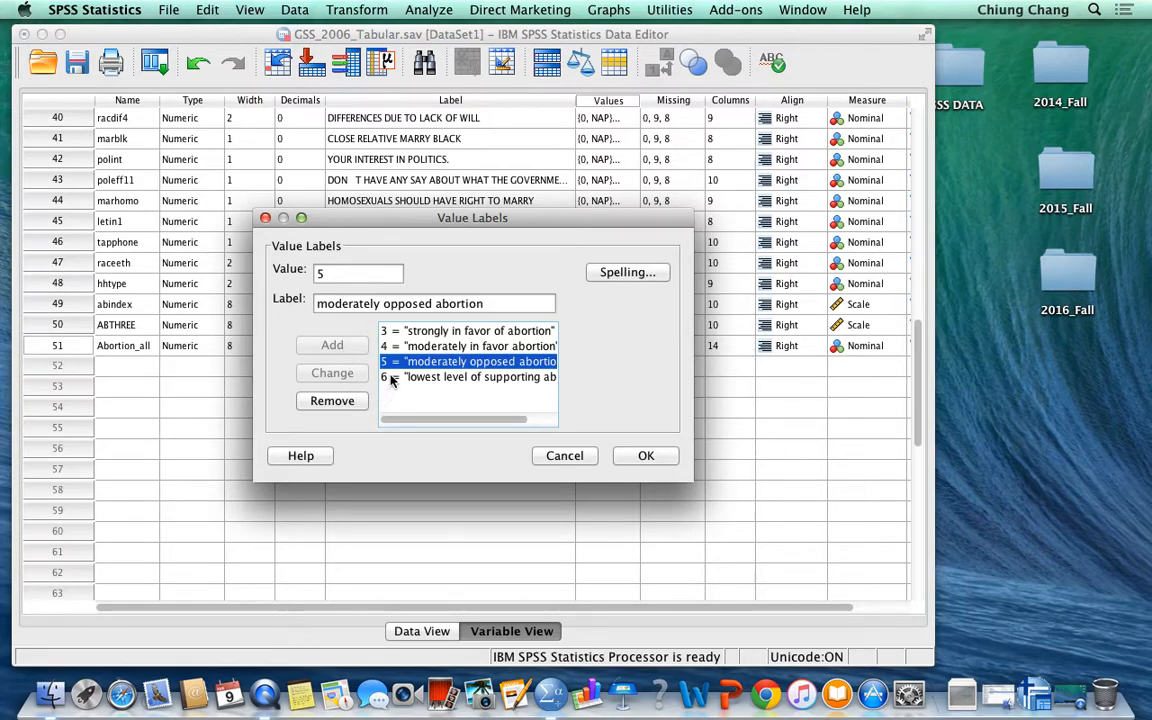
left_click(468, 376)
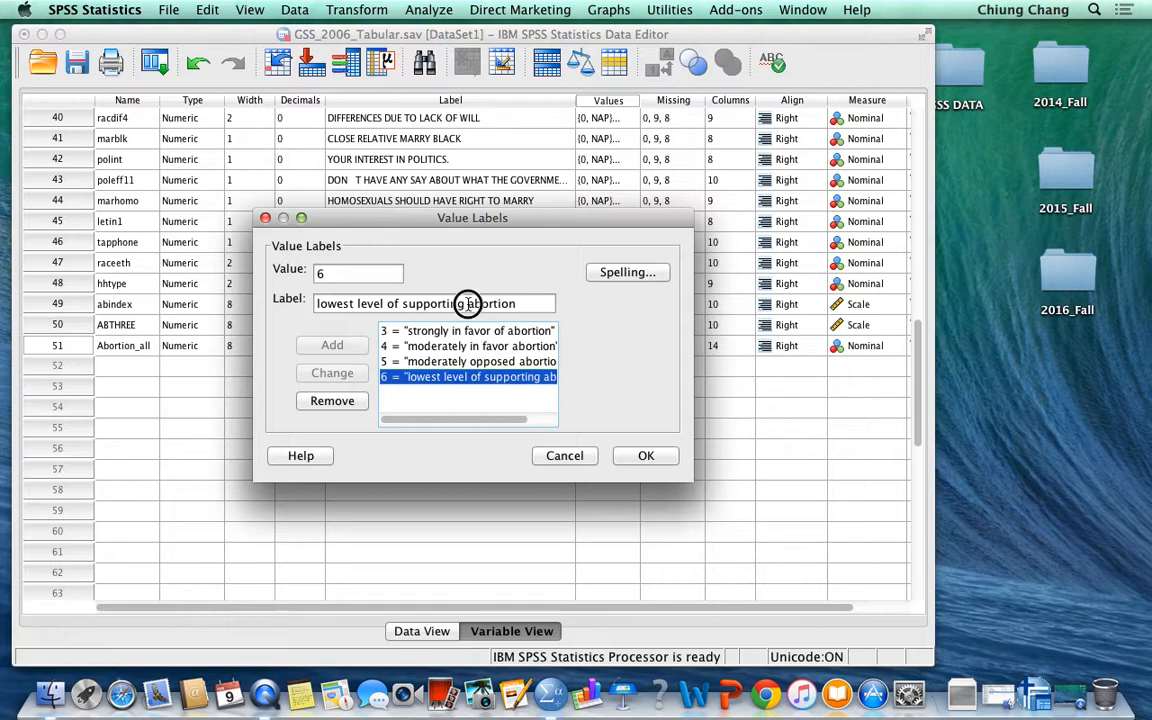
Change value 6's label to "strongly opposed abortion", declining the Dictation prompt.
triple_click(430, 304)
type("strpabo")
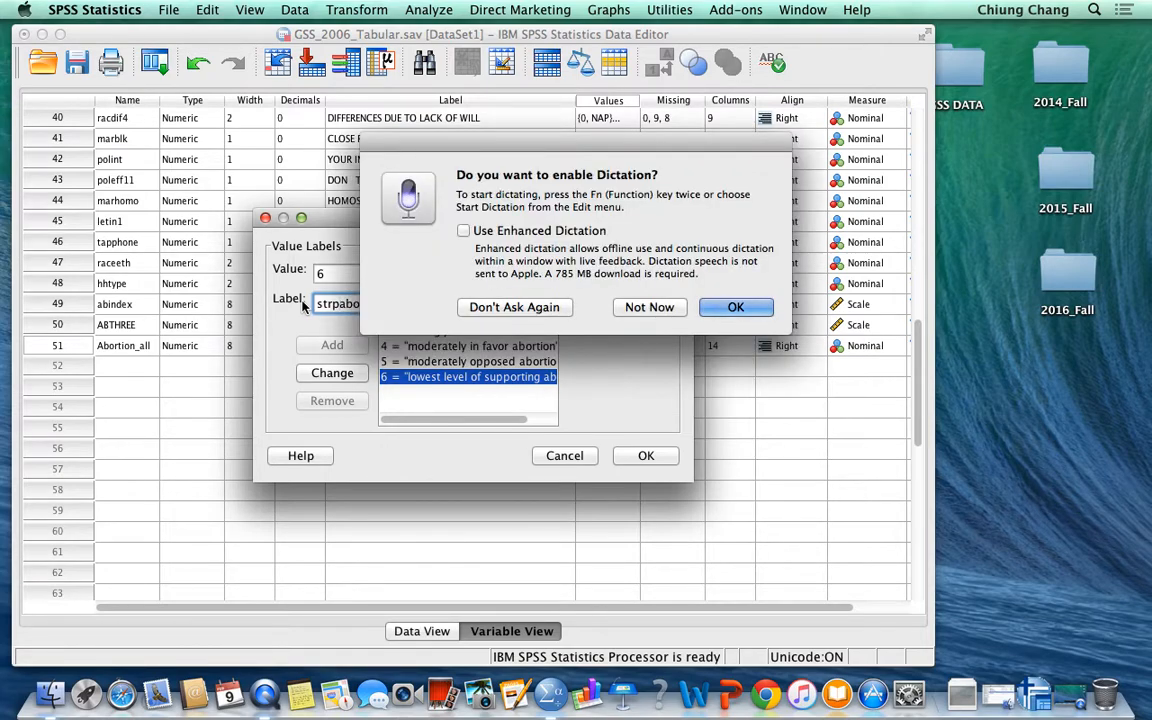
mouse_move(628, 320)
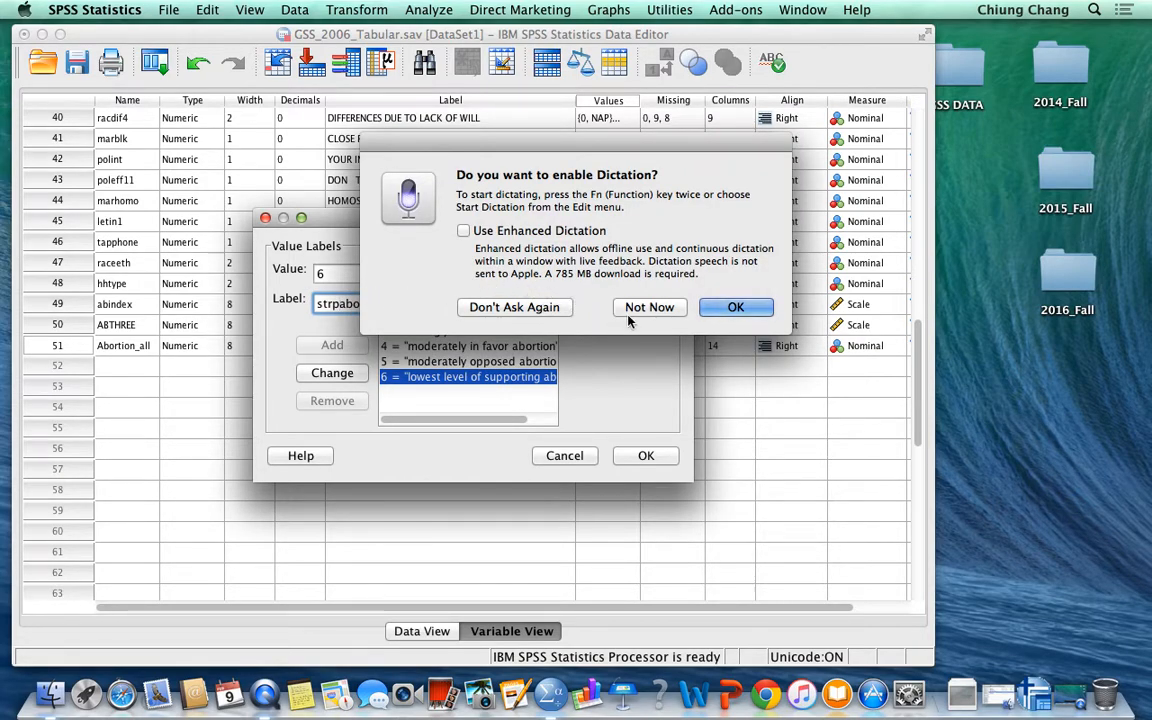
left_click(648, 308)
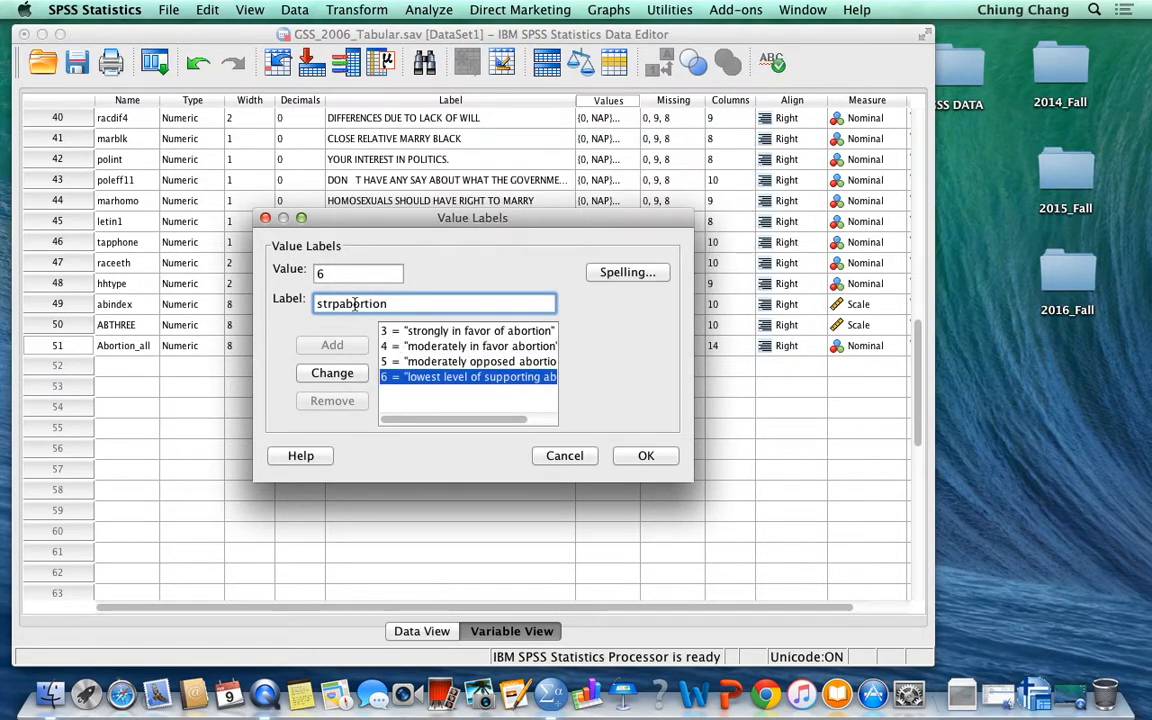
key("Backspace")
type("ongly opposed ")
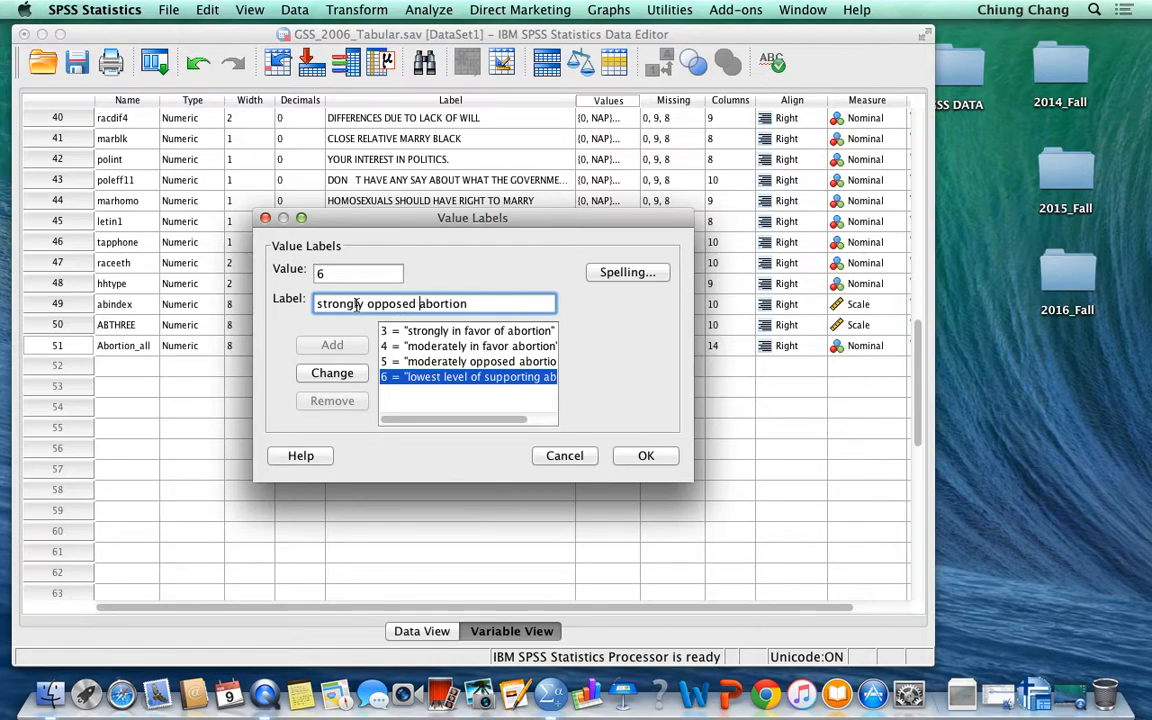
left_click(332, 374)
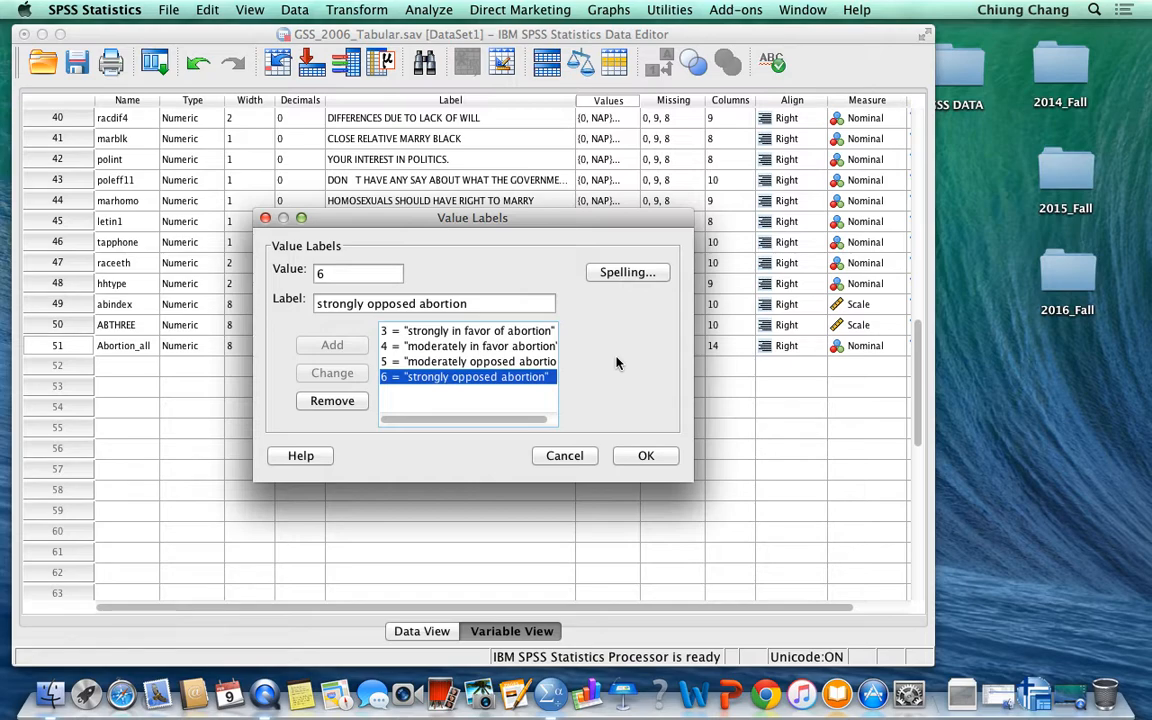
mouse_move(276, 272)
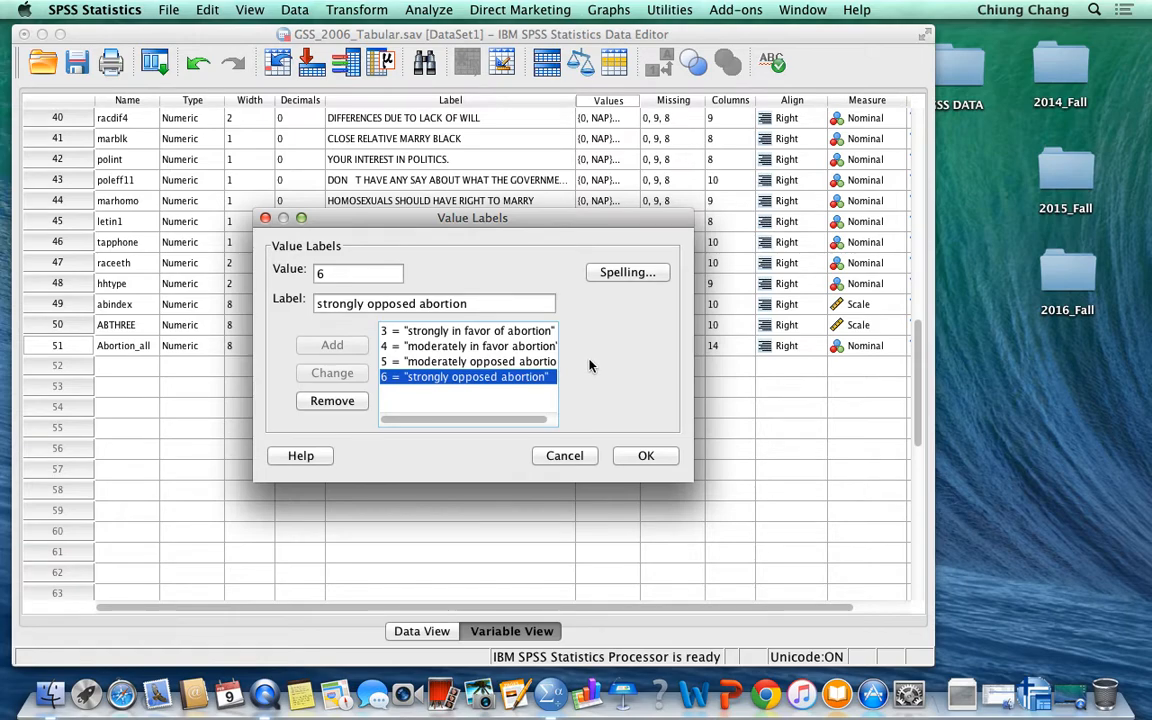
mouse_move(448, 400)
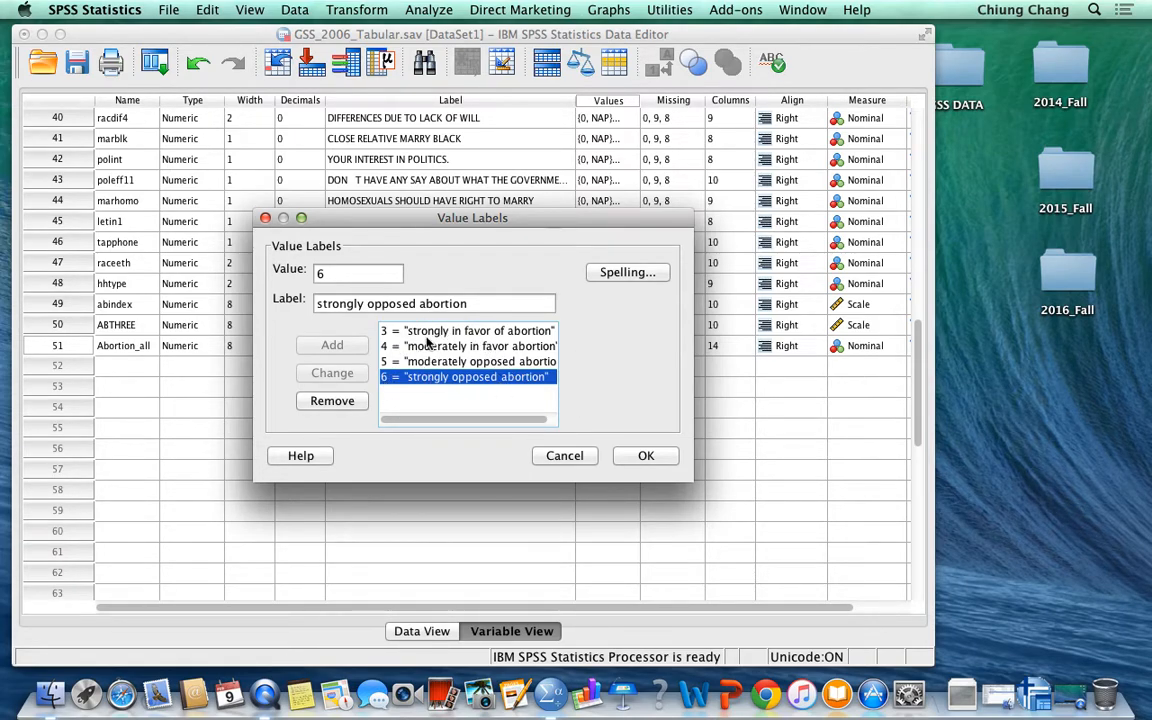
left_click(466, 376)
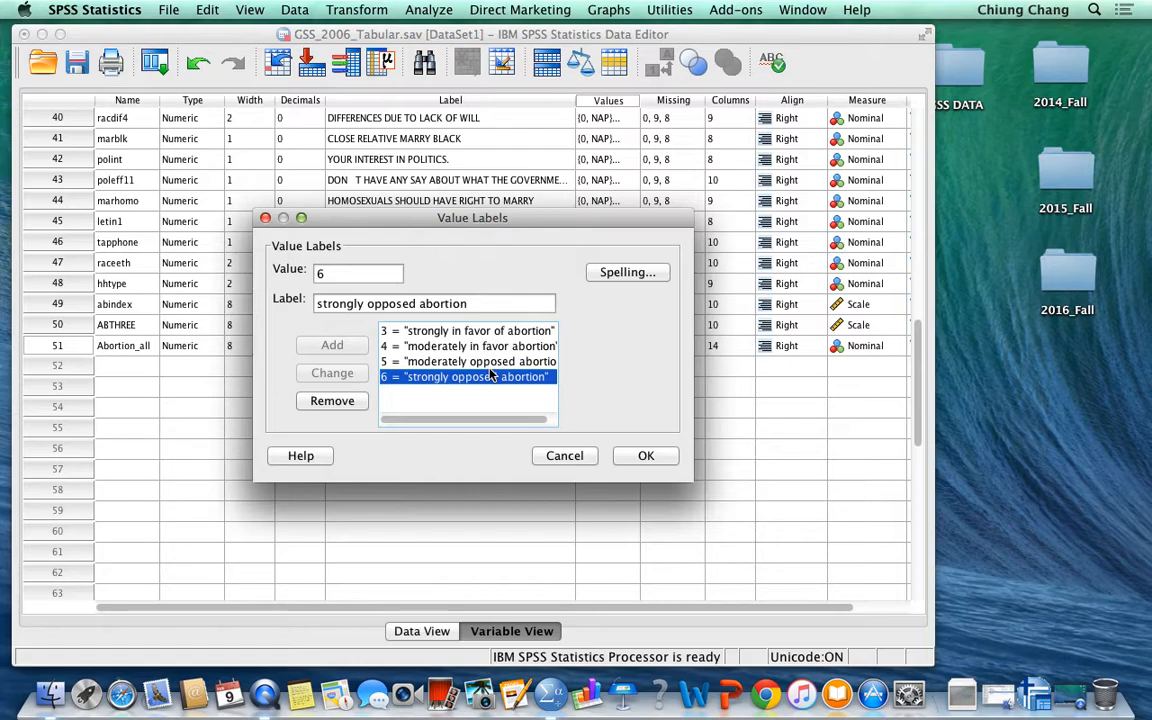
Confirm the value labels with OK and cancel the empty dialog that reopens.
left_click(646, 456)
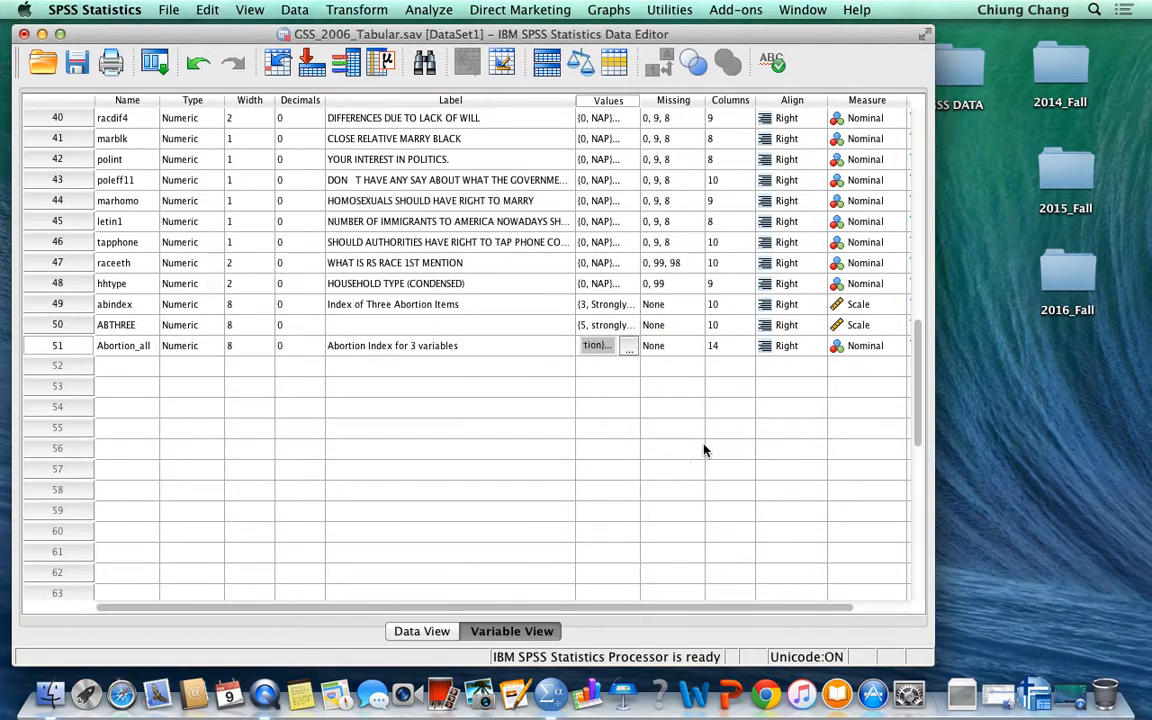
left_click(628, 344)
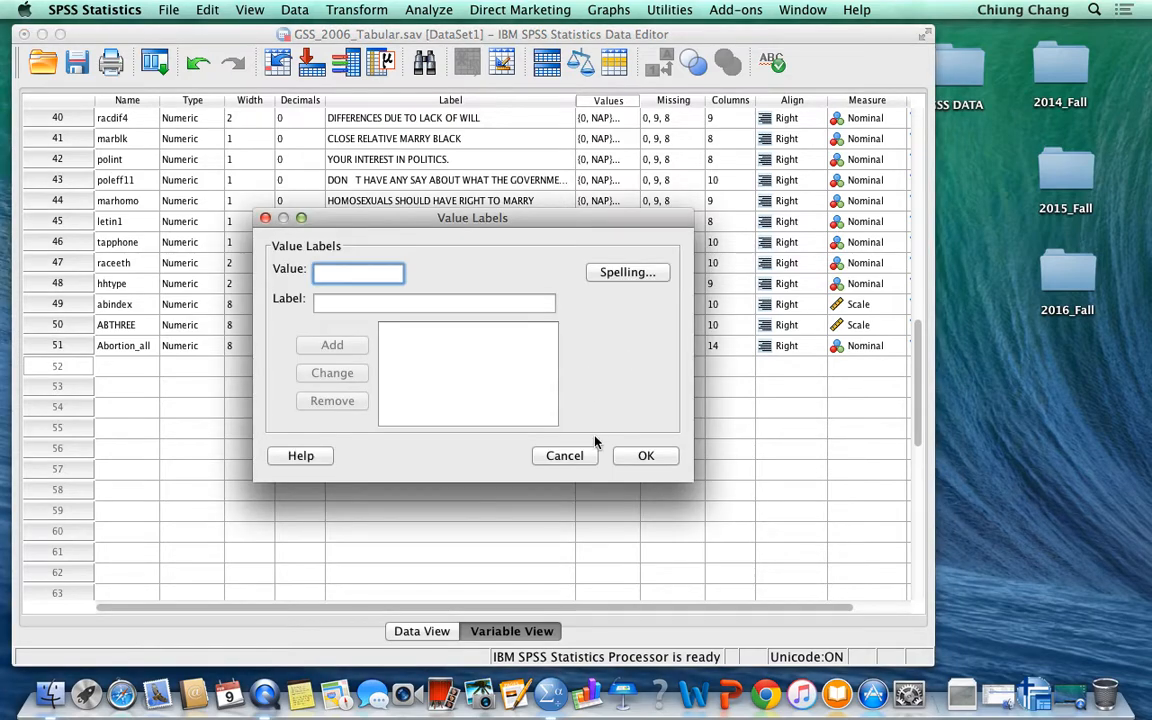
left_click(644, 456)
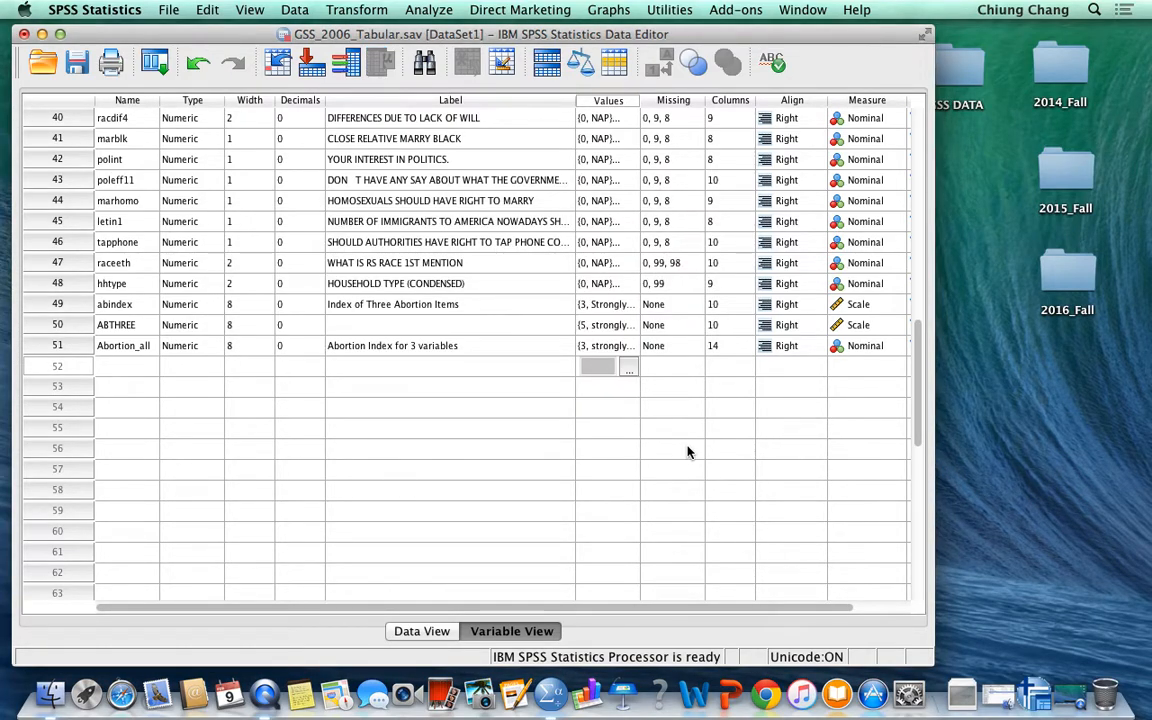